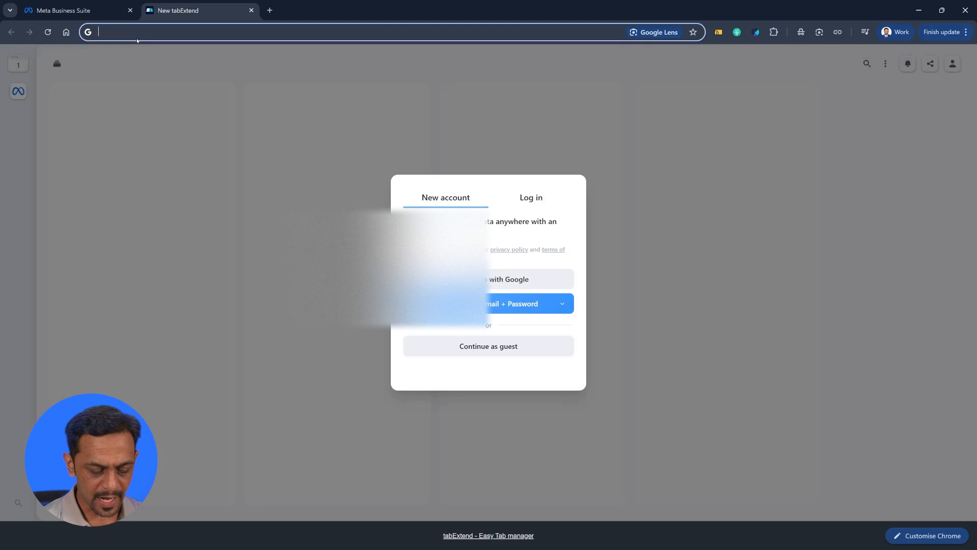
Open business.facebook.com and start creating a new business portfolio.
text(business.facebook.com)
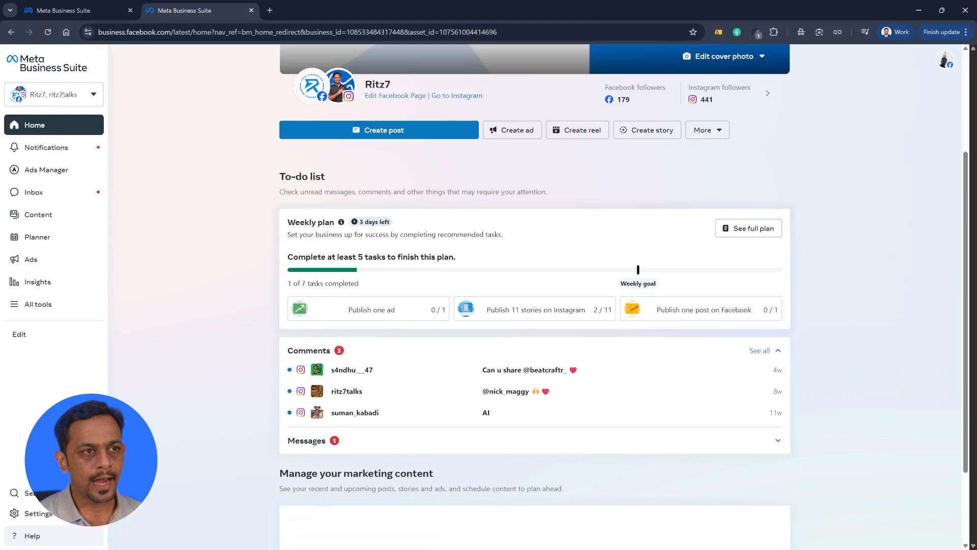
click(53, 95)
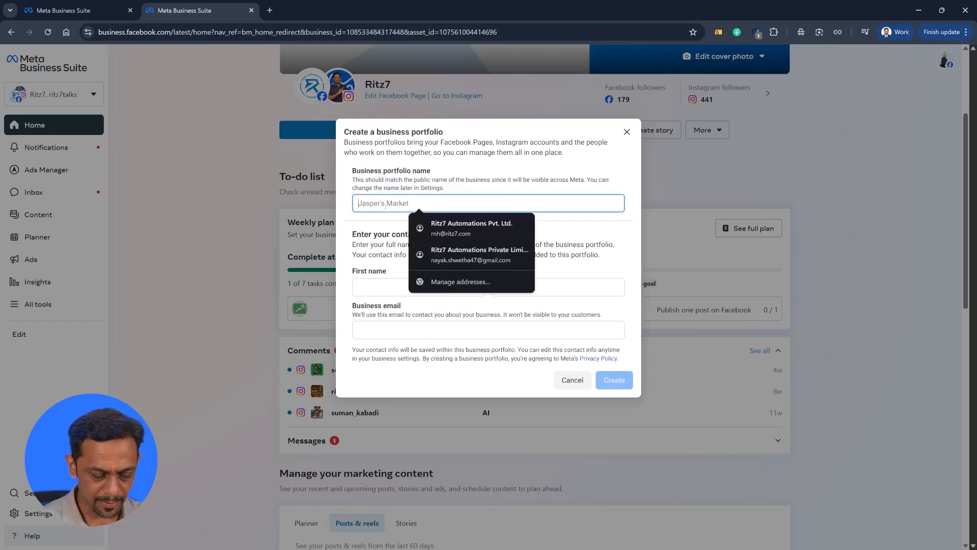
Submit the BizzMate portfolio with contact name Hegd and a support business email.
text(BizzMate)
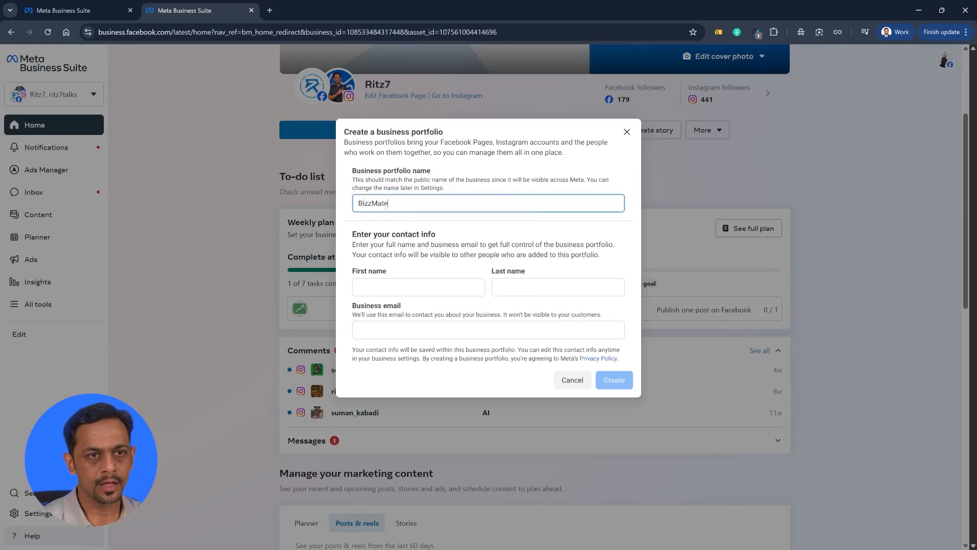
click(418, 287)
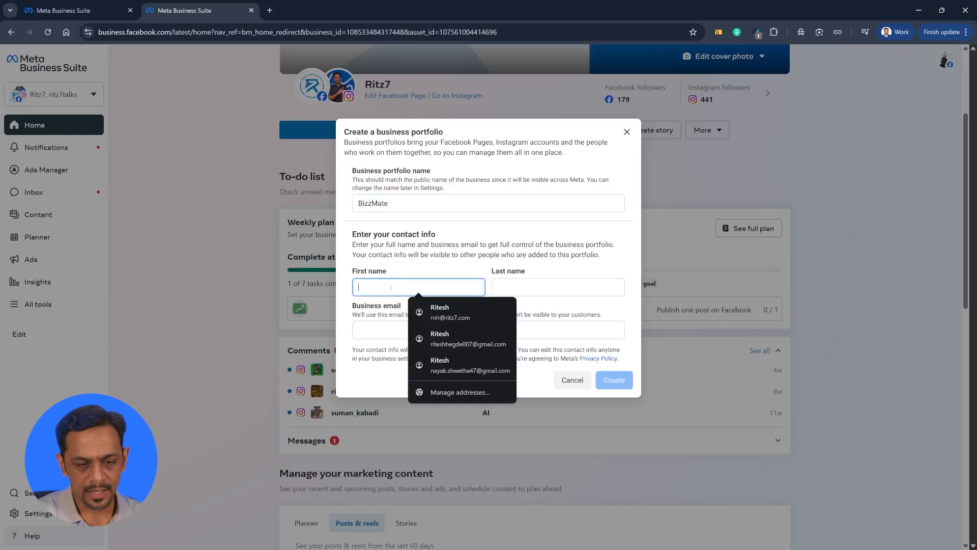
text(Hegd)
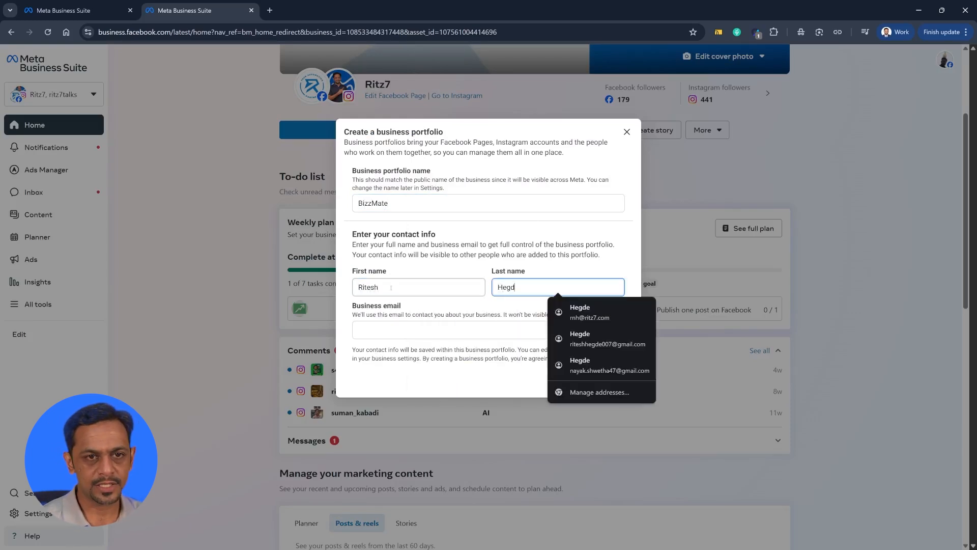
click(488, 329)
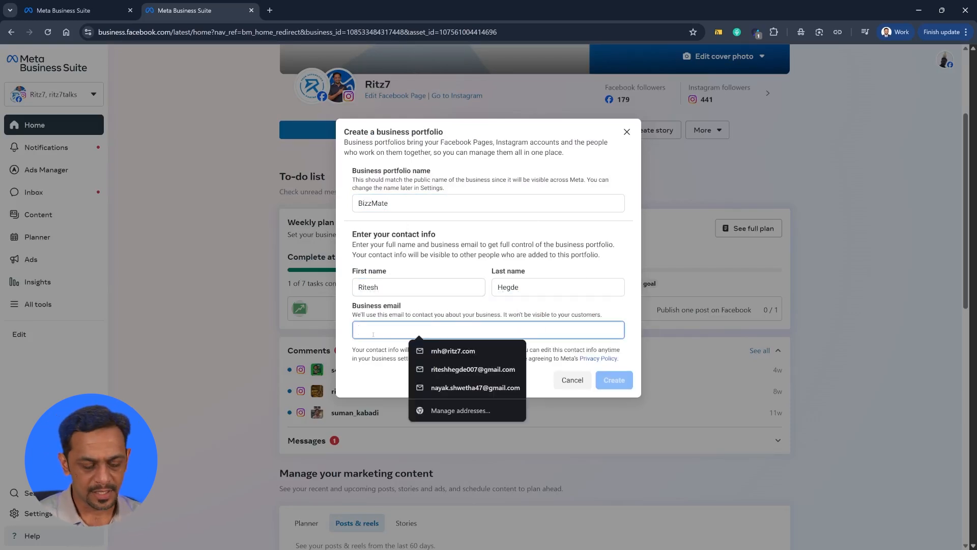
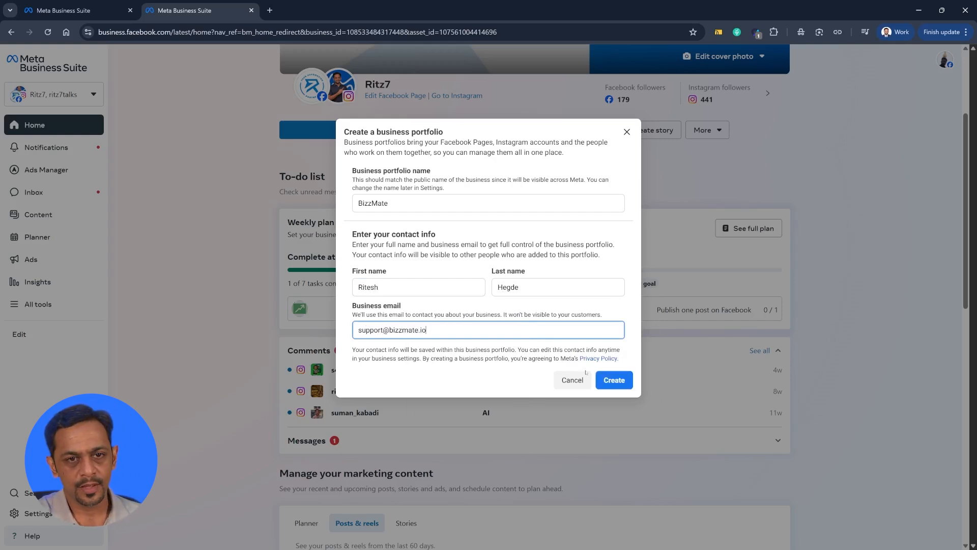
click(613, 380)
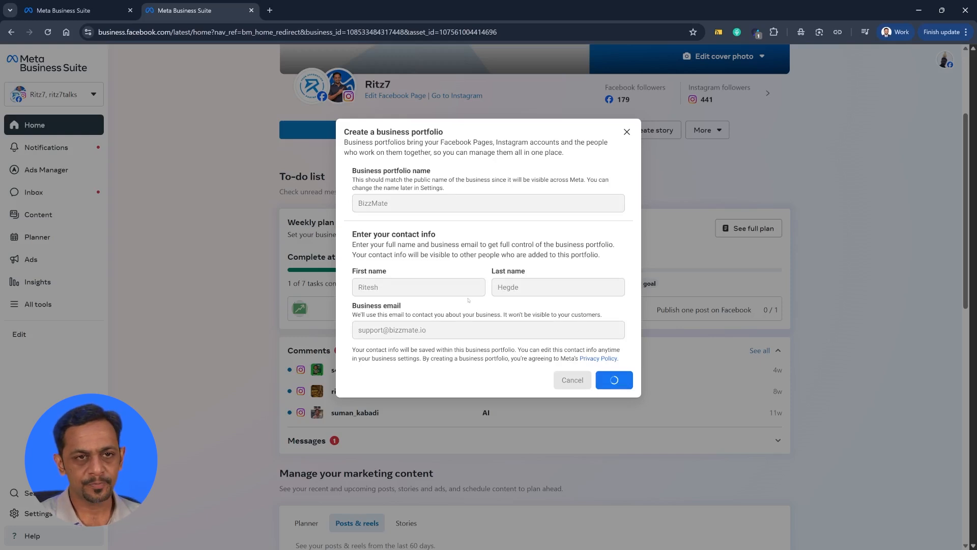
click(613, 380)
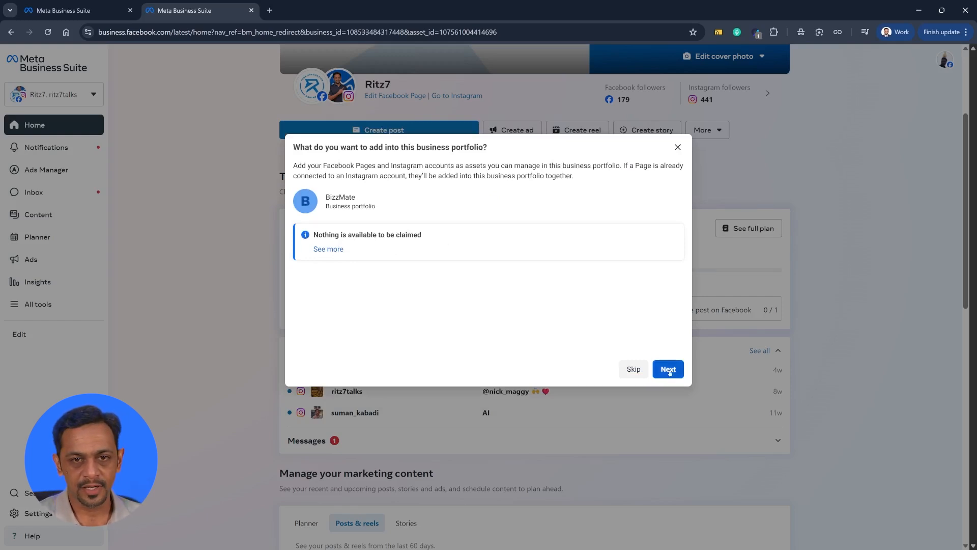
Skip adding assets and people, then confirm the BizzMate portfolio details.
click(668, 369)
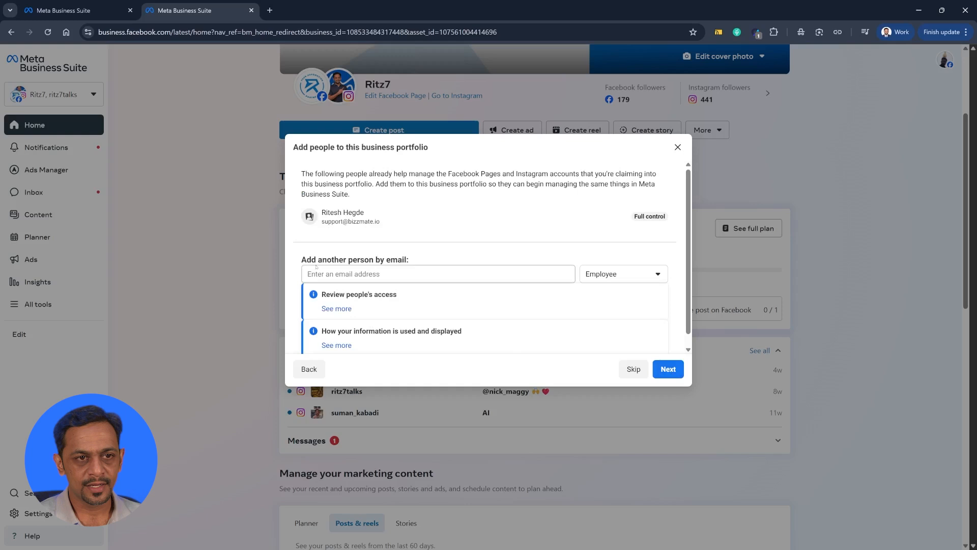
click(437, 274)
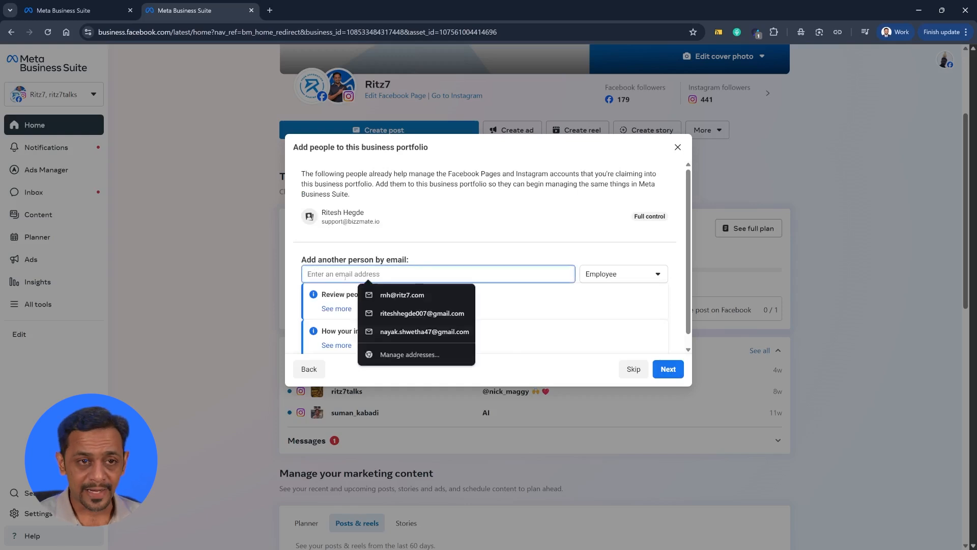
click(621, 274)
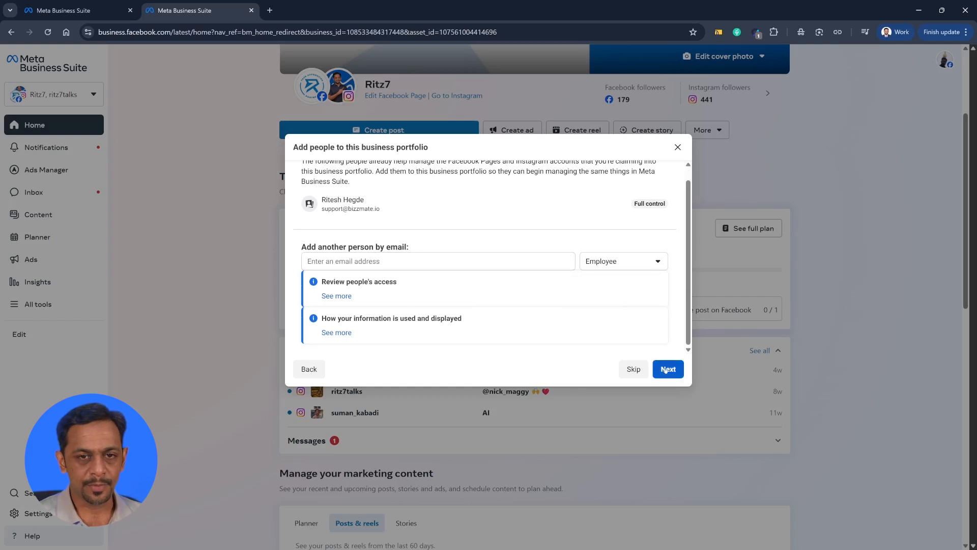
click(667, 368)
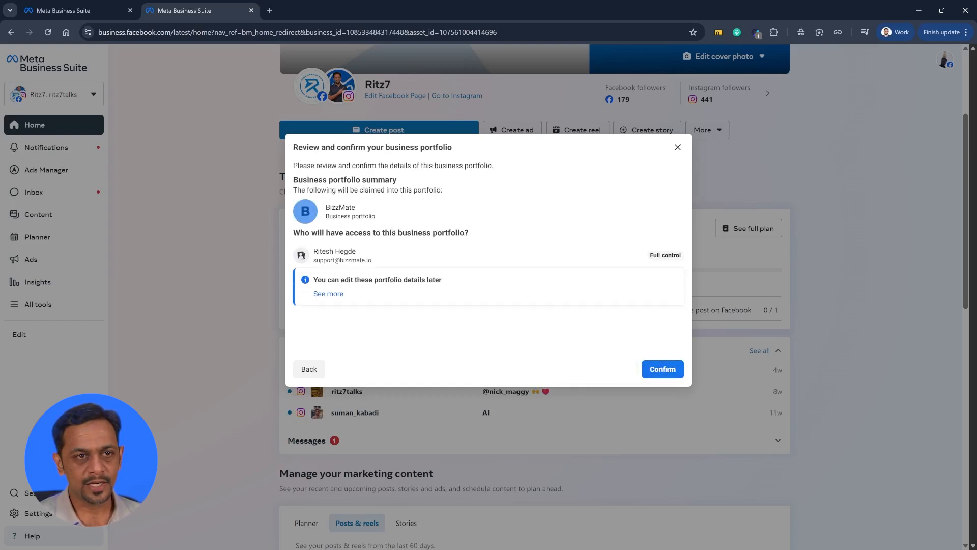
click(661, 368)
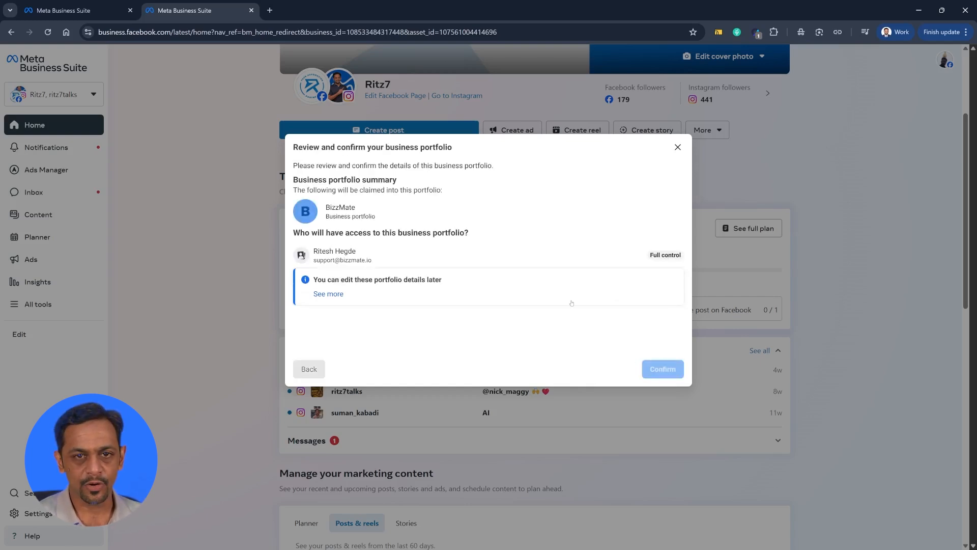
click(661, 369)
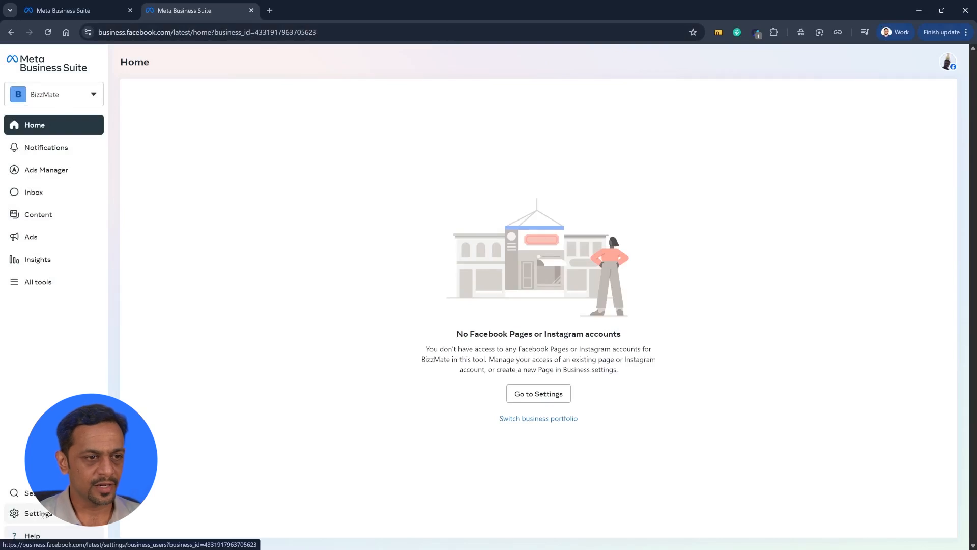
Open BizzMate's portfolio settings and go through Partners to System users.
click(538, 394)
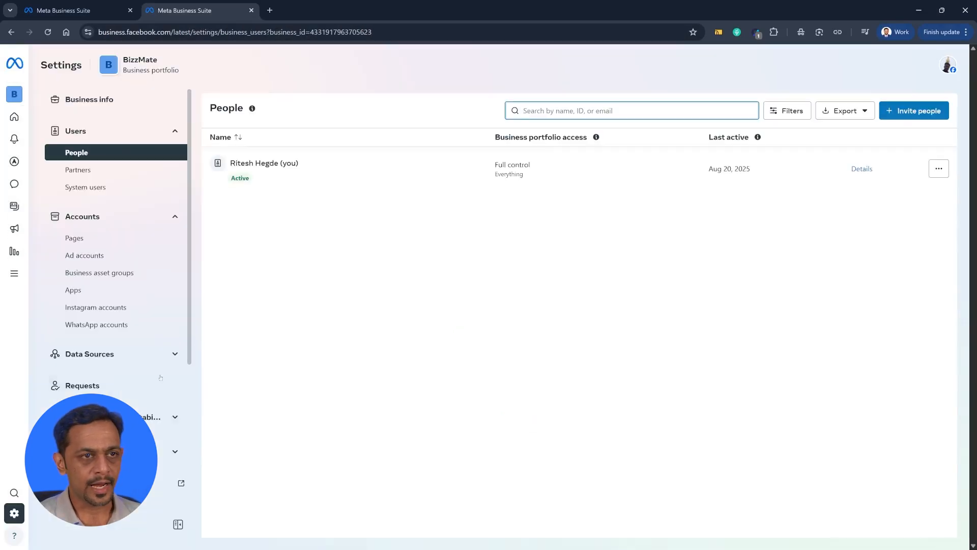
click(630, 111)
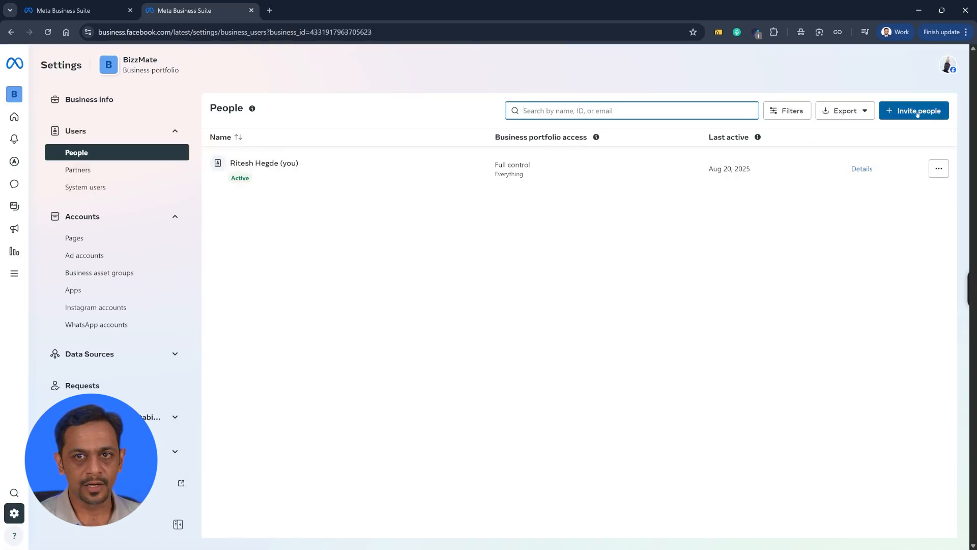
click(78, 170)
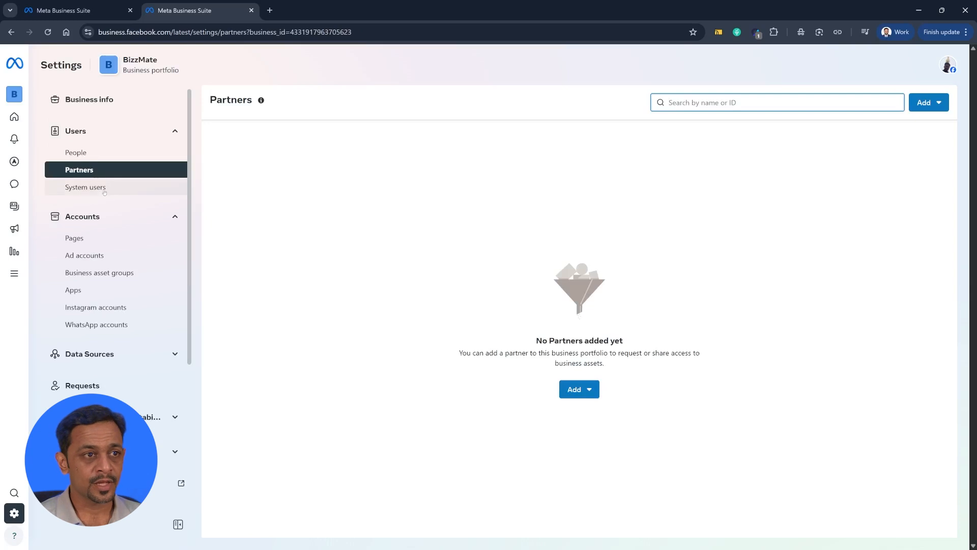
click(86, 187)
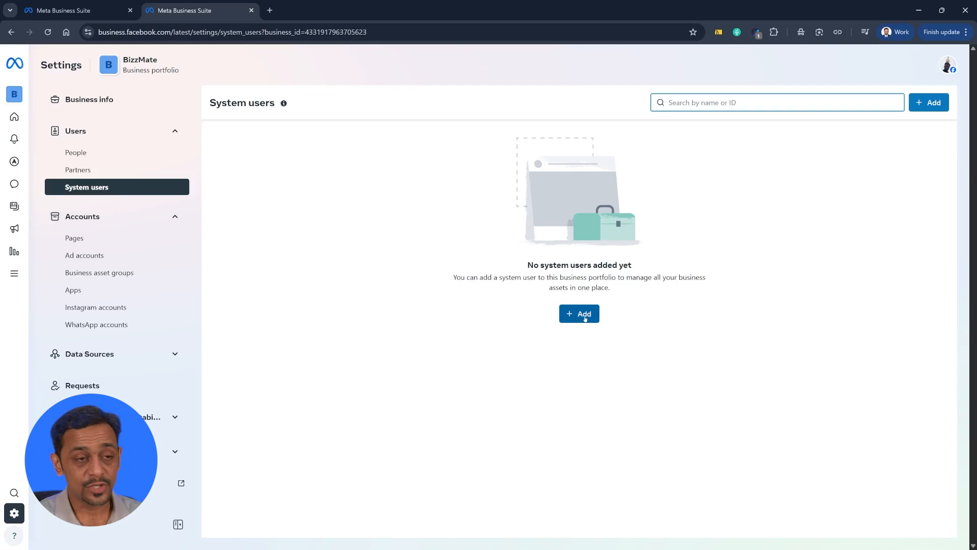
mouse_move(579, 319)
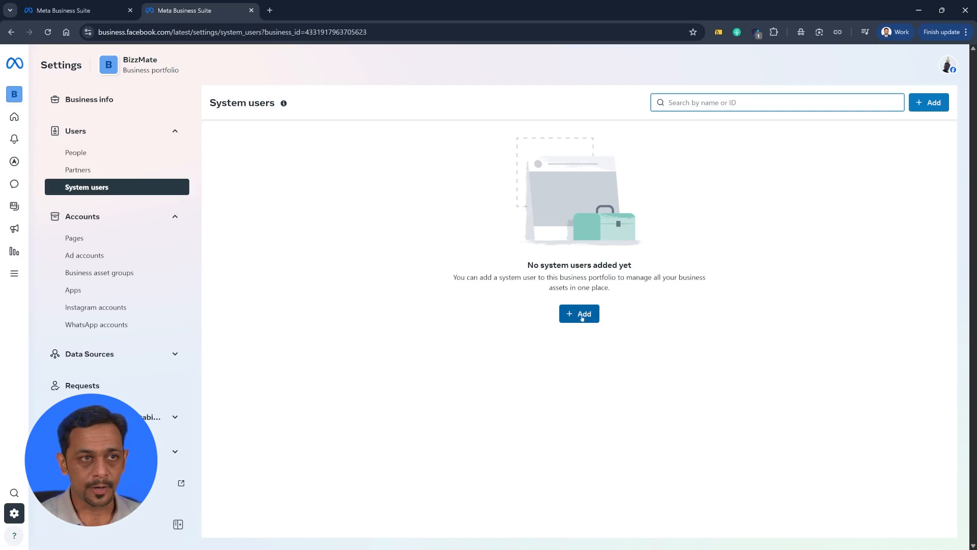
Create a system user named Ritesh with the Admin role.
click(578, 314)
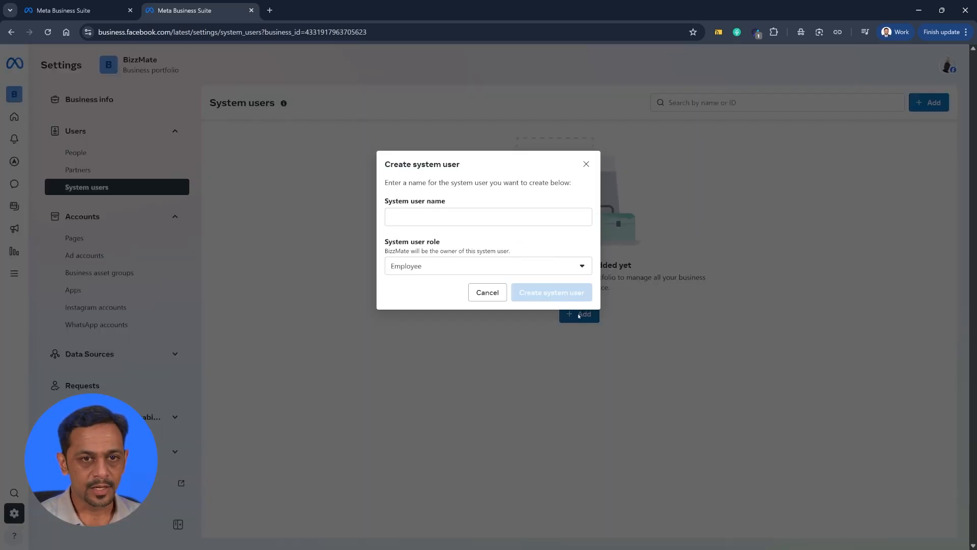
click(488, 217)
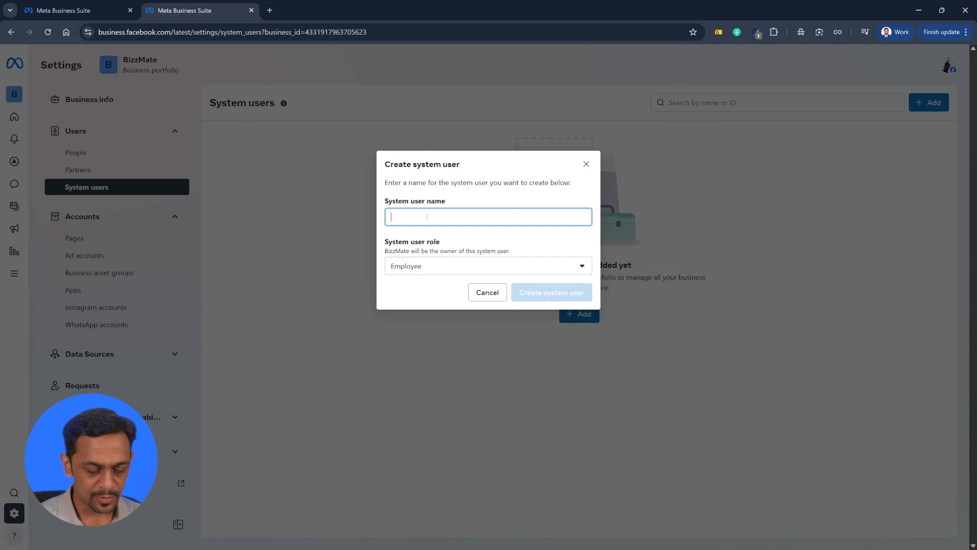
text(Ritesh-Test)
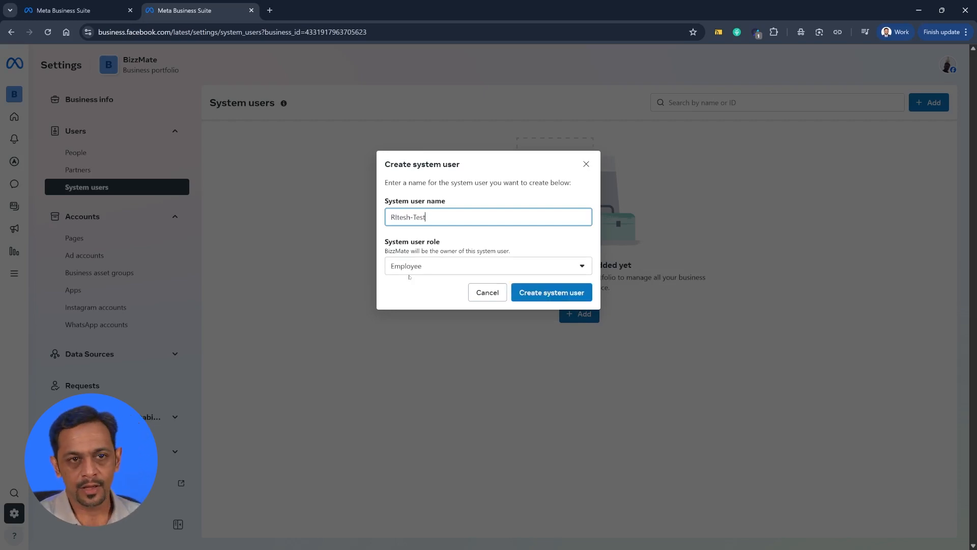
click(488, 266)
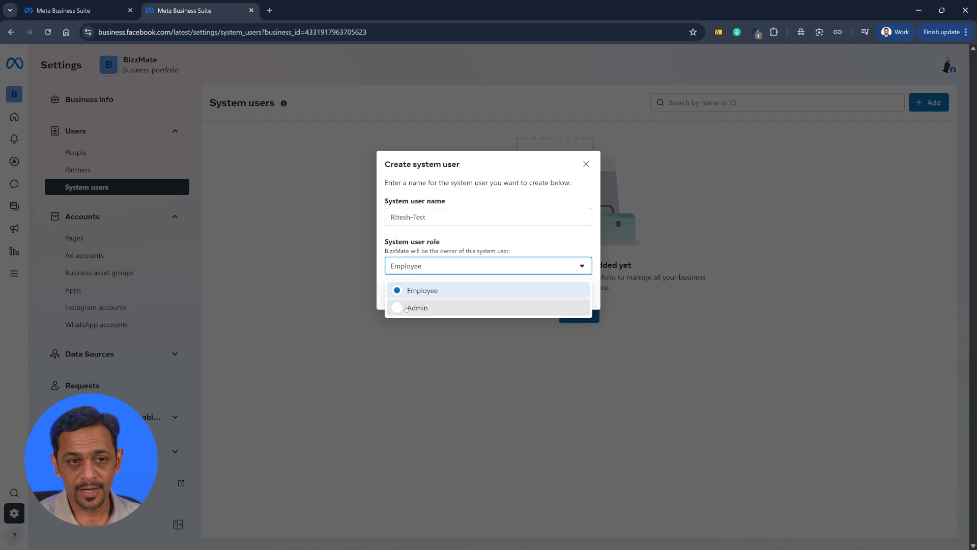
click(416, 307)
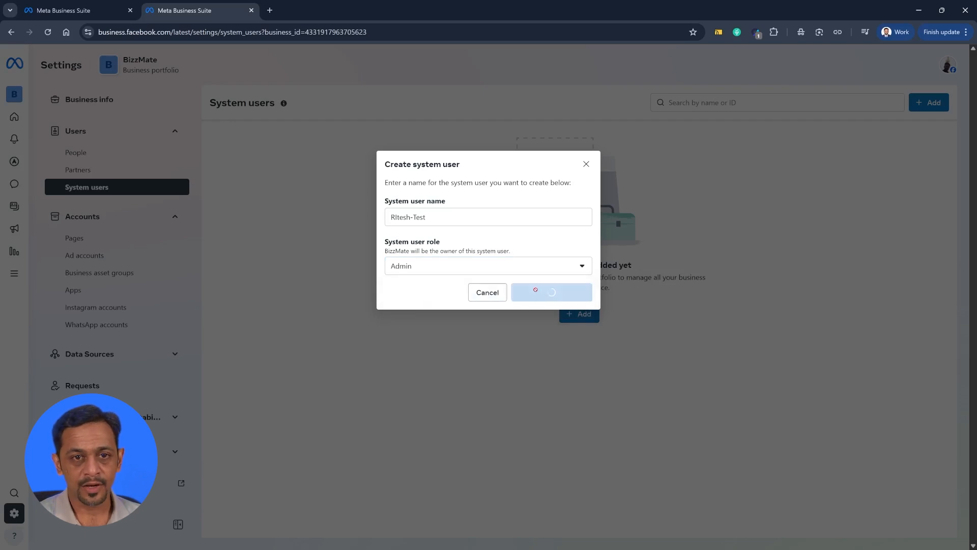
click(550, 291)
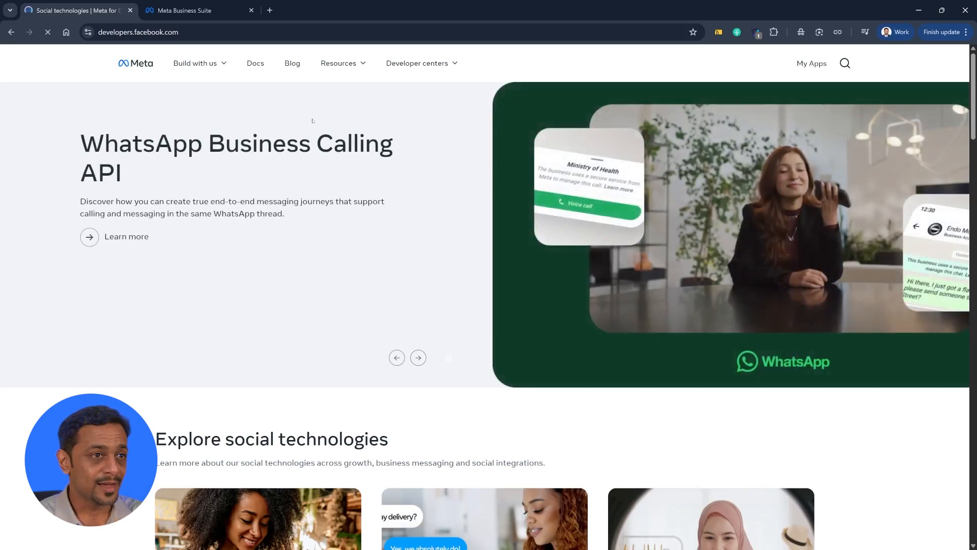
Return to BizzMate system users and retry adding Admin system user 'Ritesh Test'.
click(417, 357)
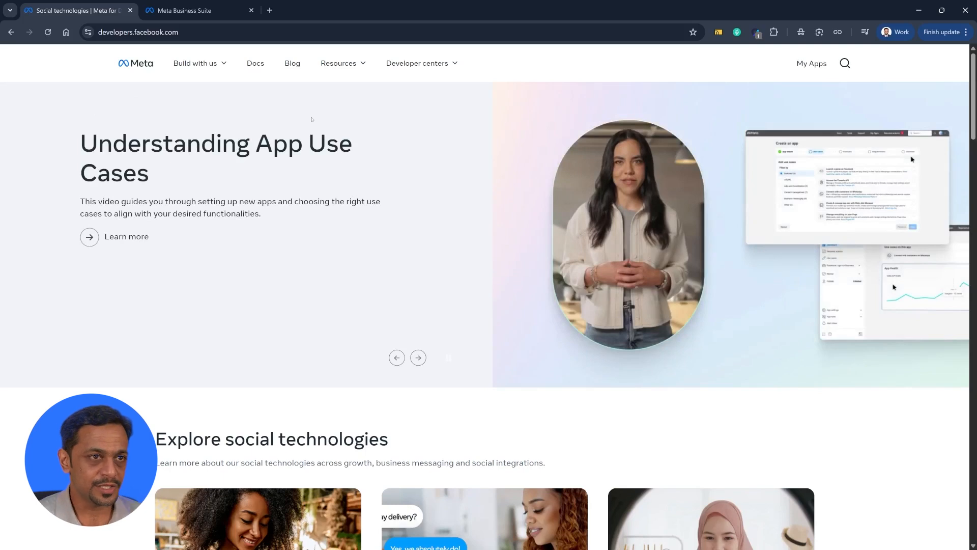
click(199, 10)
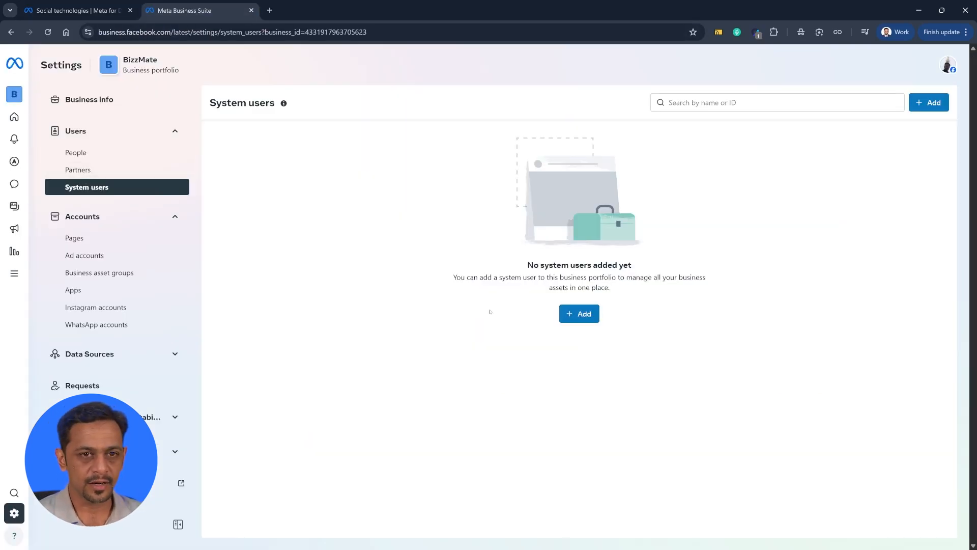
click(578, 313)
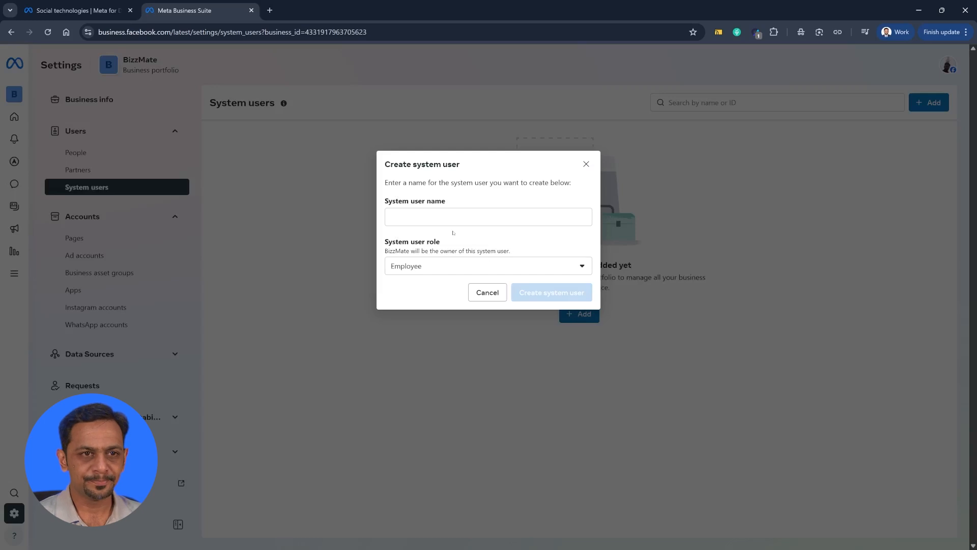
click(489, 216)
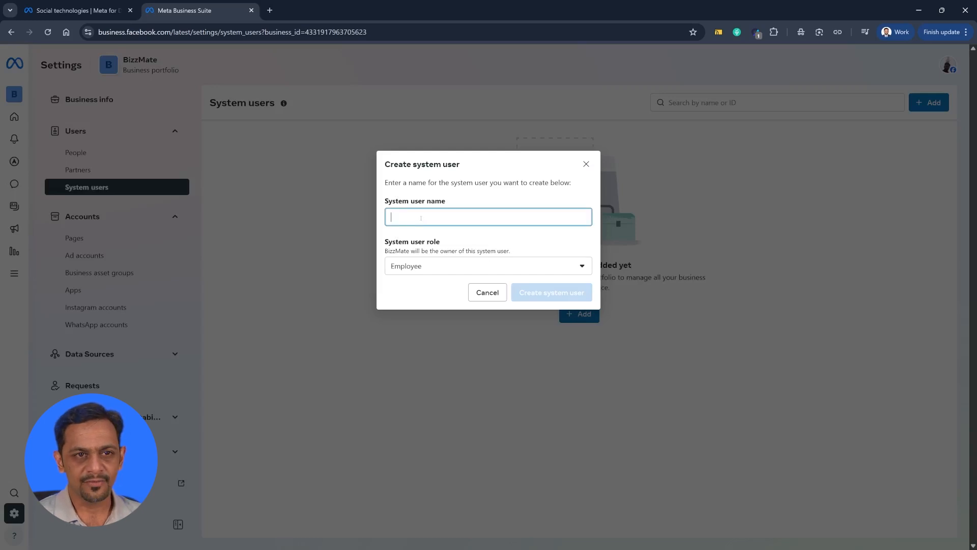
text(Ritesh Test)
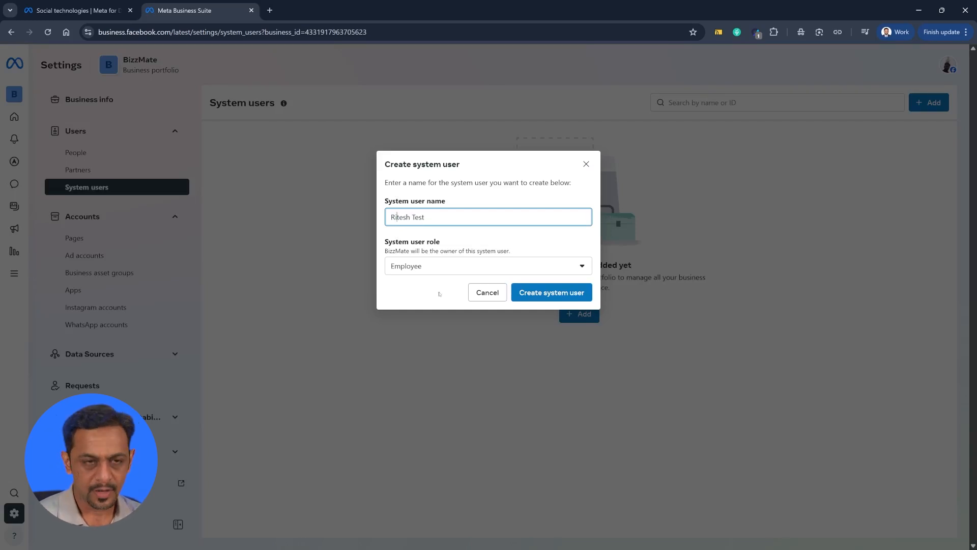
click(488, 265)
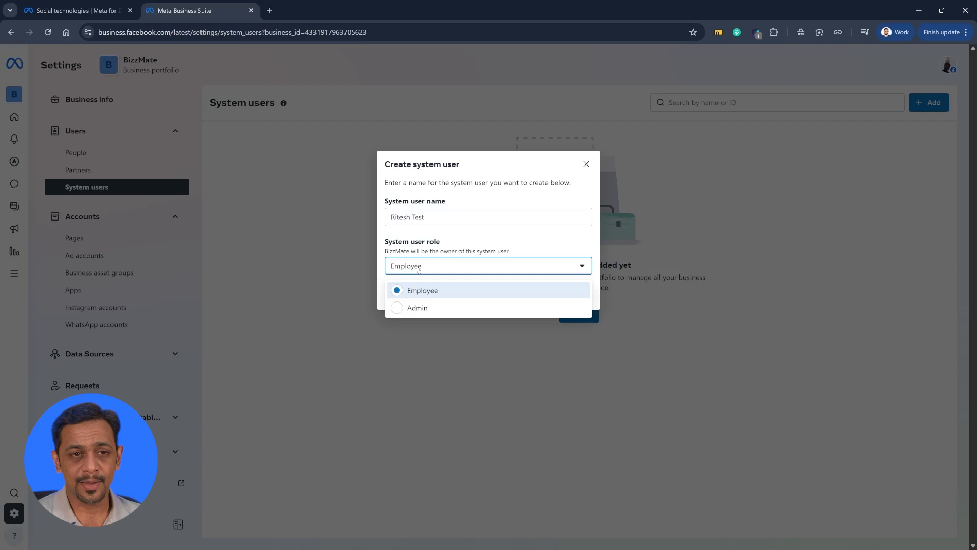
click(417, 308)
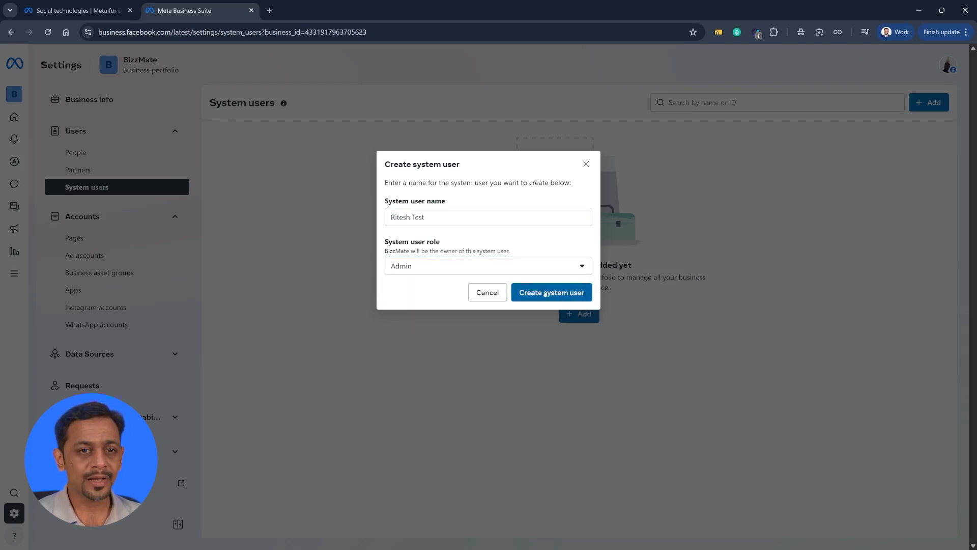
click(550, 292)
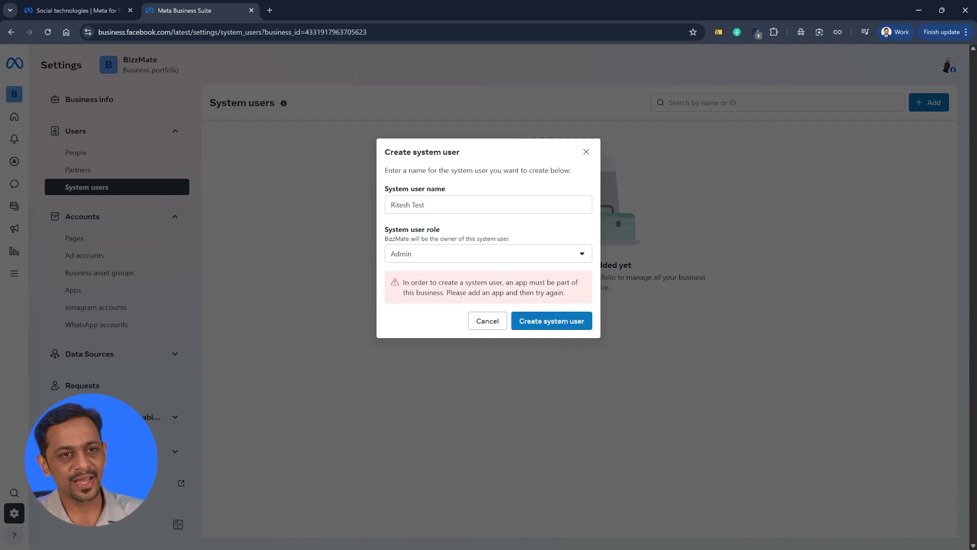
Switch to Meta for Developers and open My Apps.
click(75, 11)
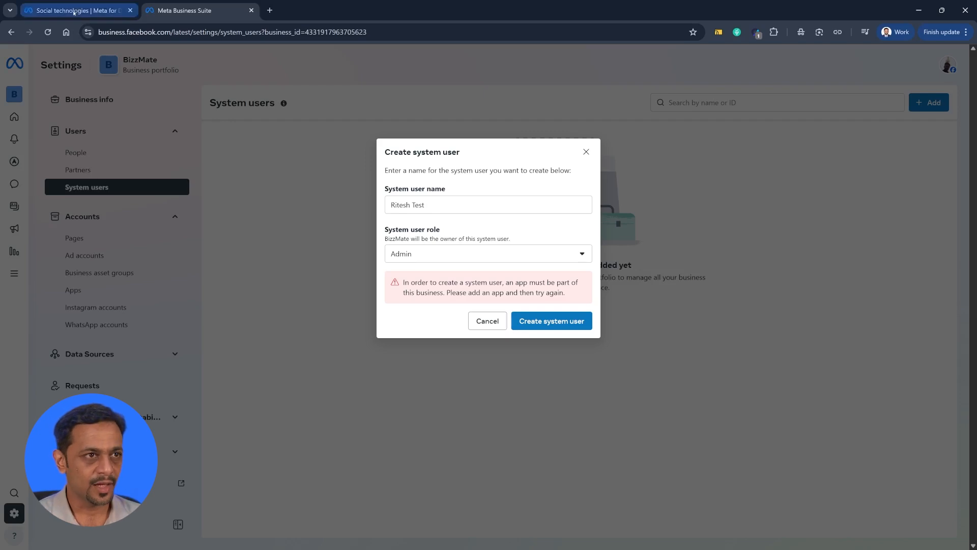
click(75, 10)
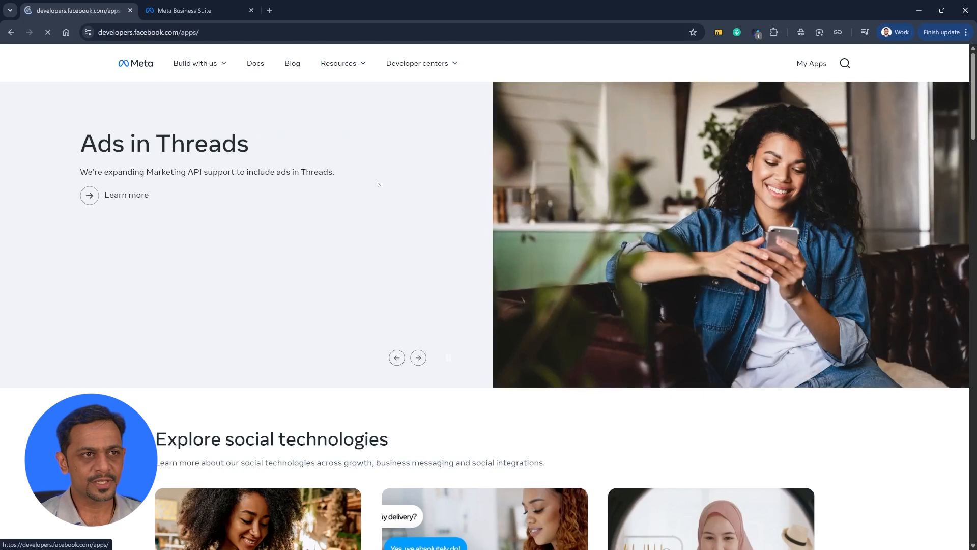
click(810, 63)
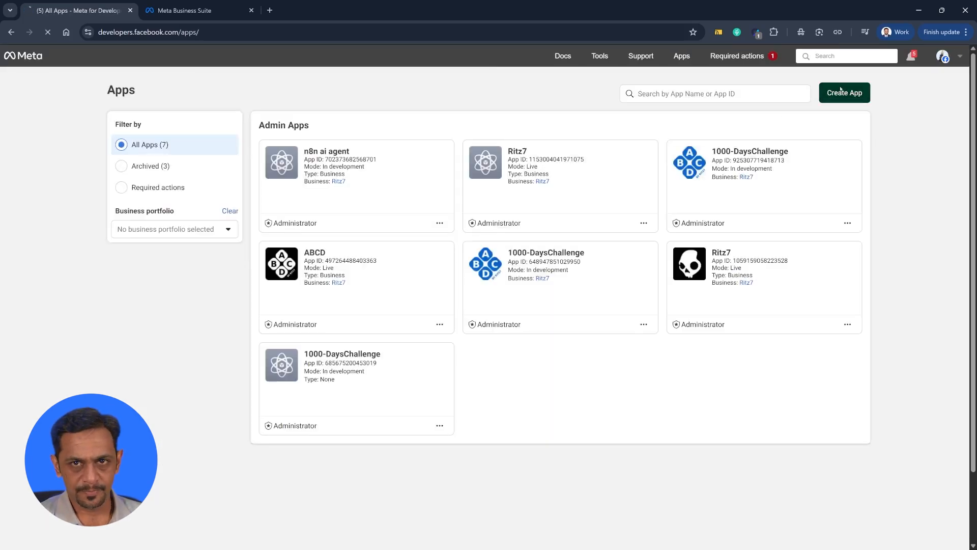
Create a new app named ABCD-WA and confirm its contact email.
click(844, 92)
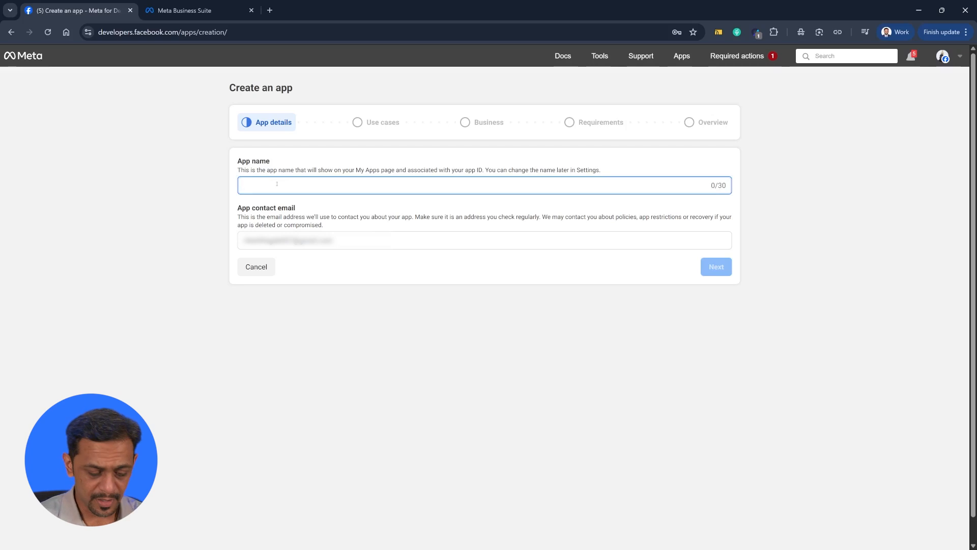
text(ABCD-W)
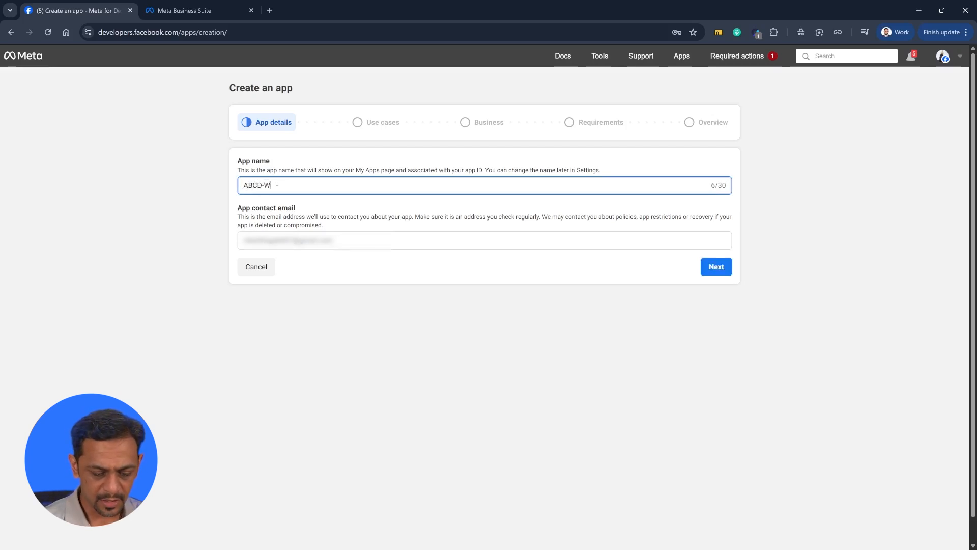
text(A)
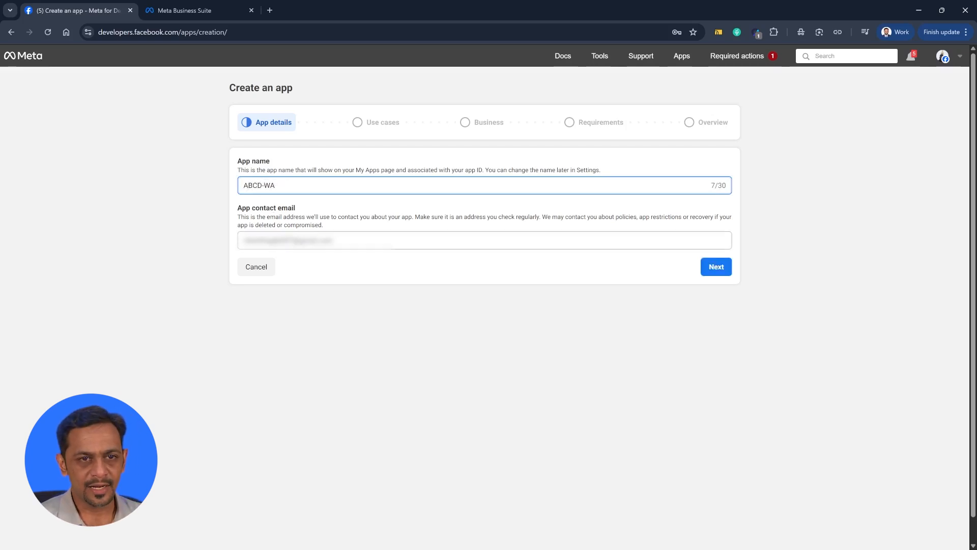
click(484, 240)
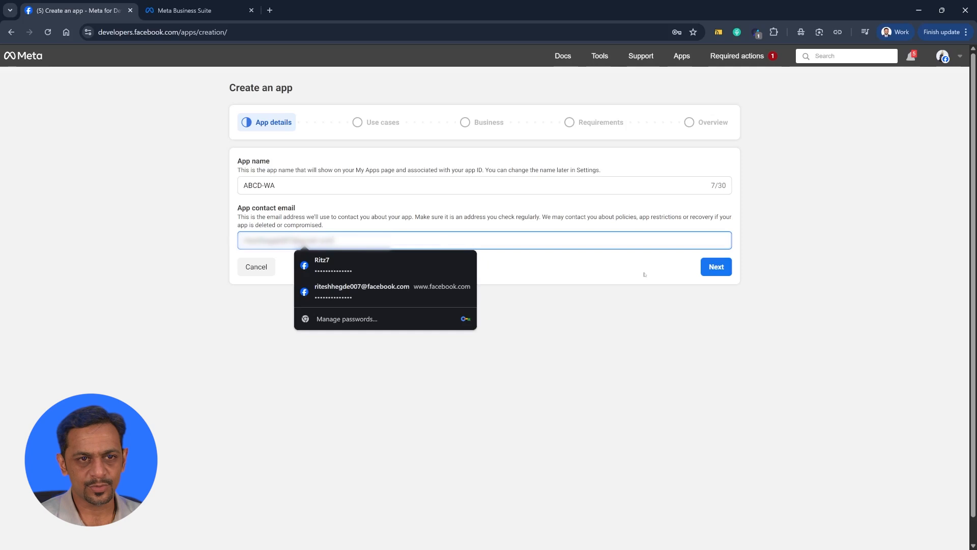
click(715, 266)
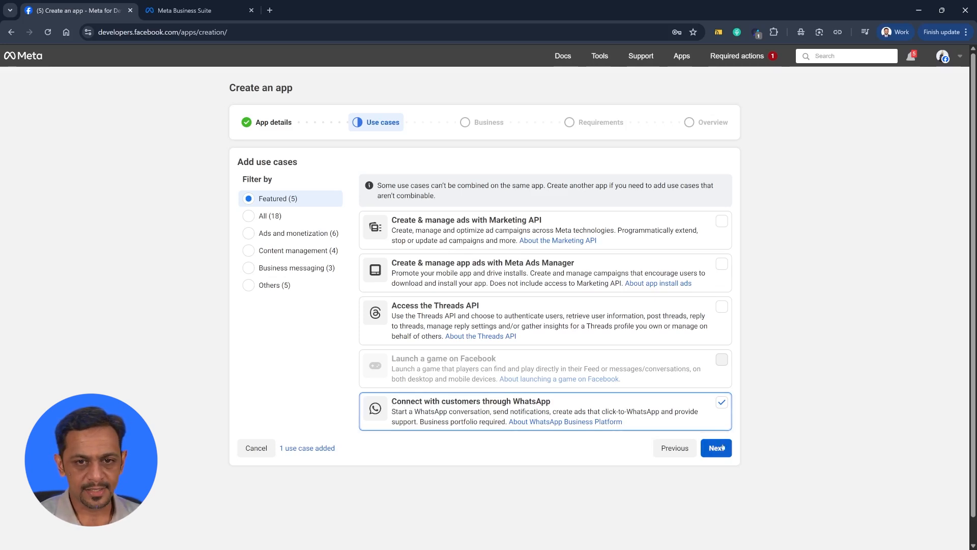
Link ABCD-WA to the BizzMate portfolio, pass requirements and overview, and finish creation.
click(715, 447)
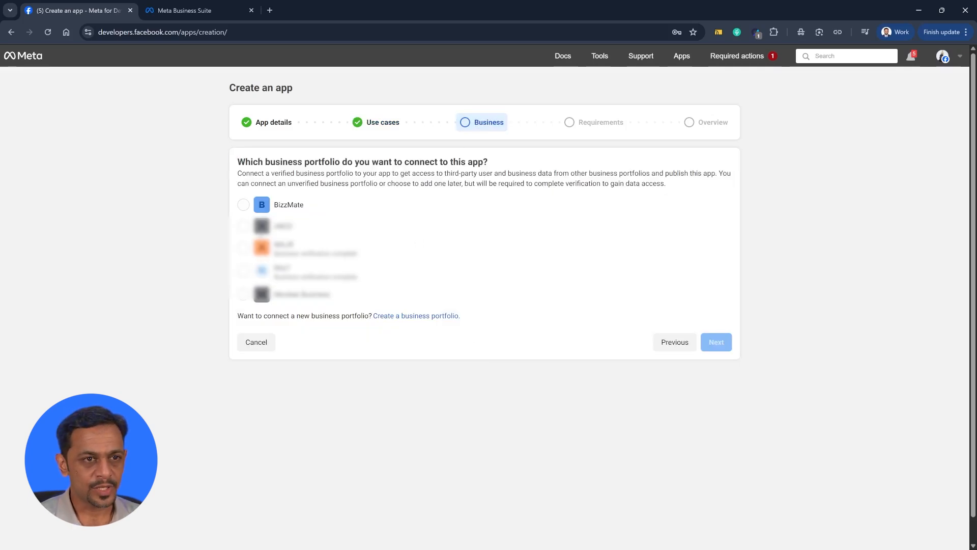
click(244, 205)
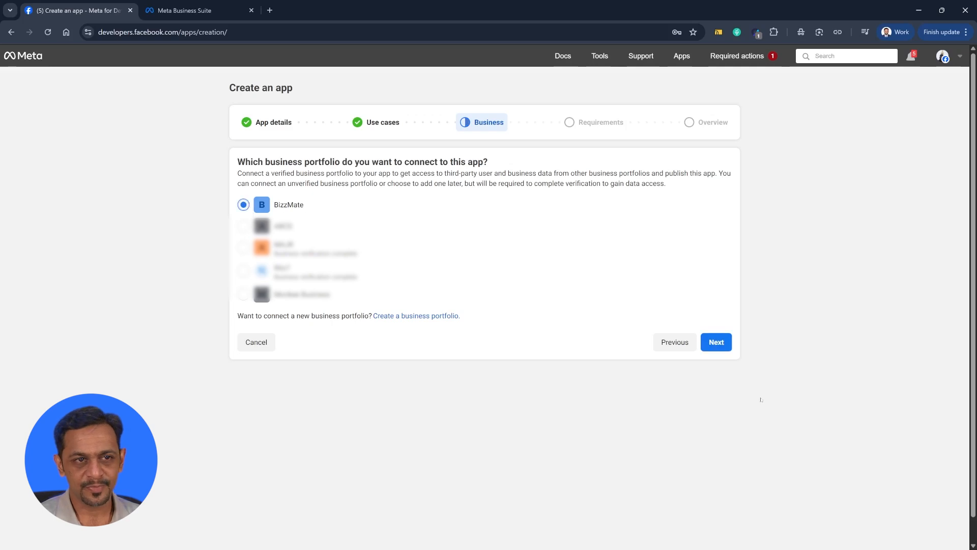
click(716, 341)
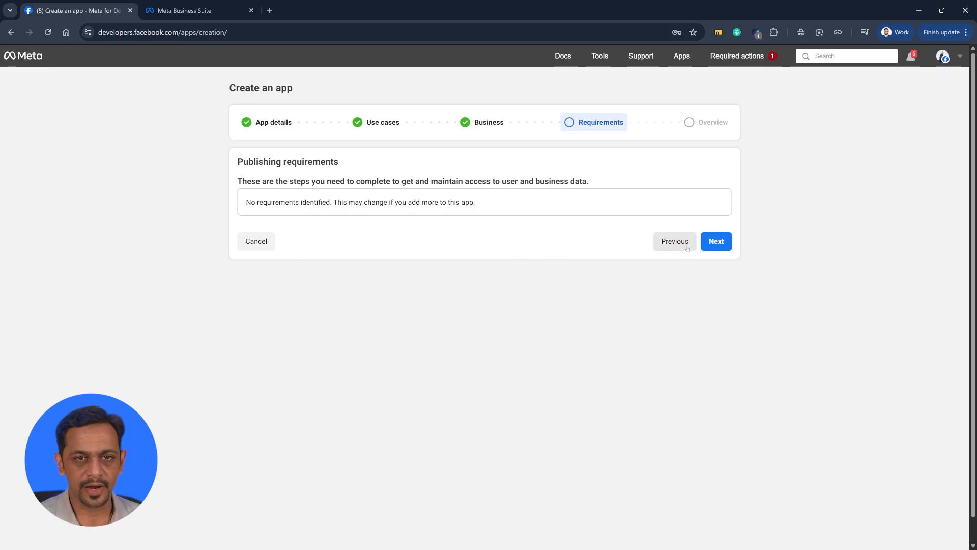
click(716, 241)
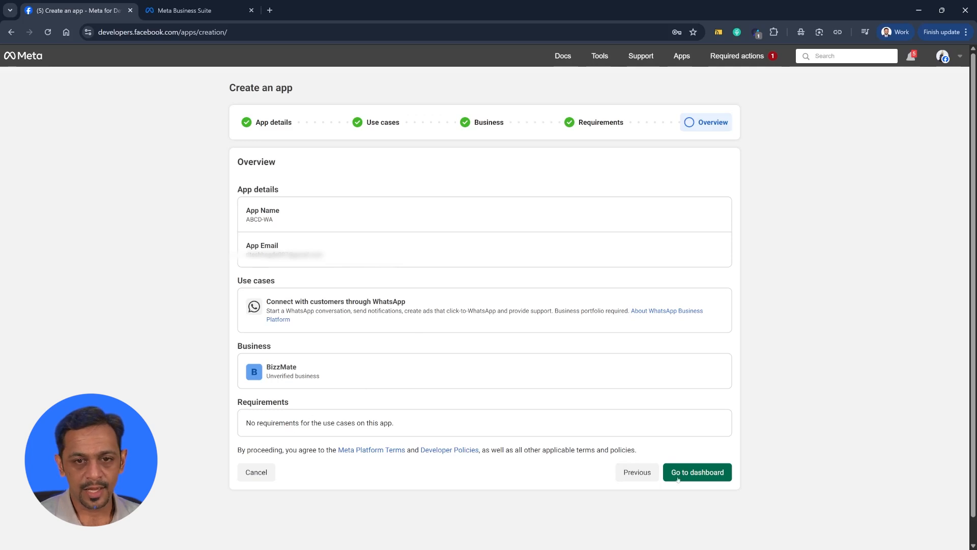
click(697, 472)
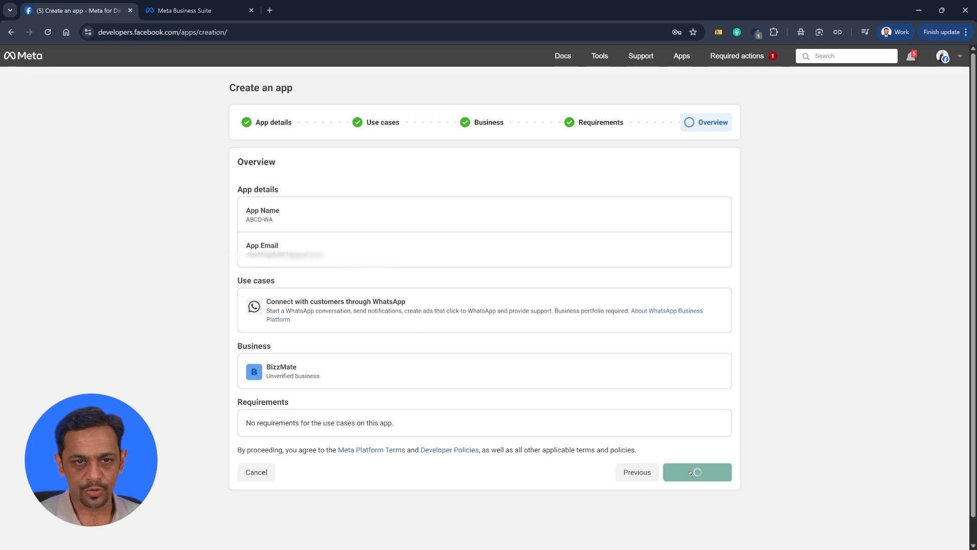
click(696, 472)
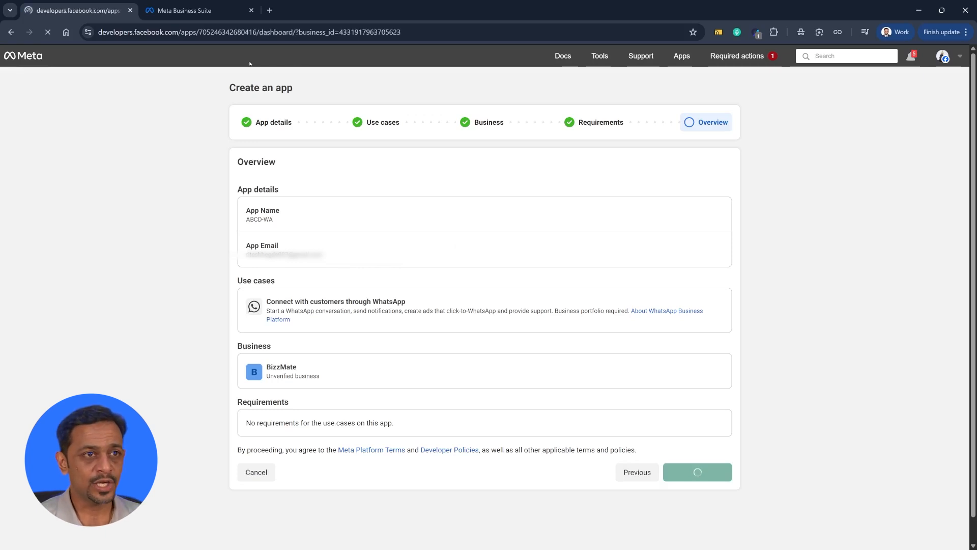
Customize the WhatsApp use case and accept the WhatsApp Business Platform terms.
click(697, 471)
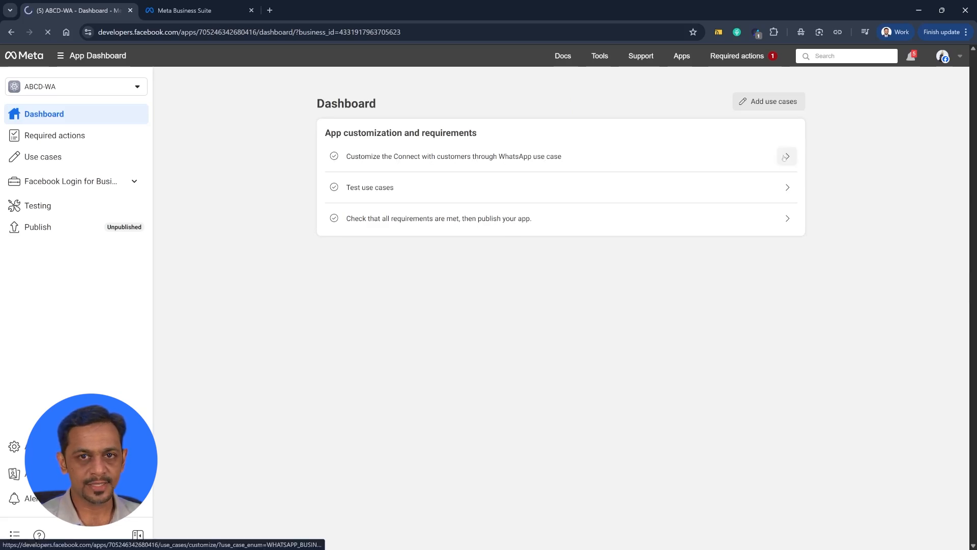
click(786, 156)
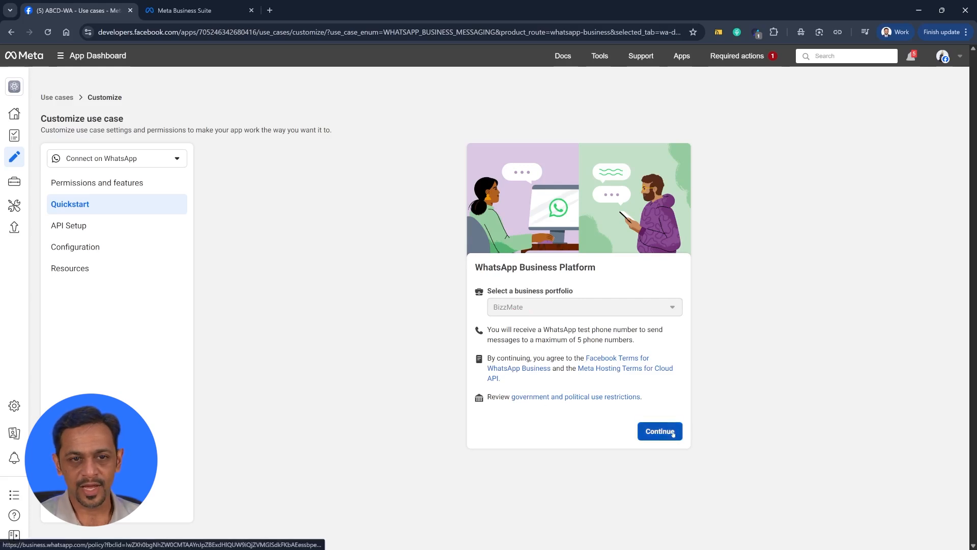
click(659, 431)
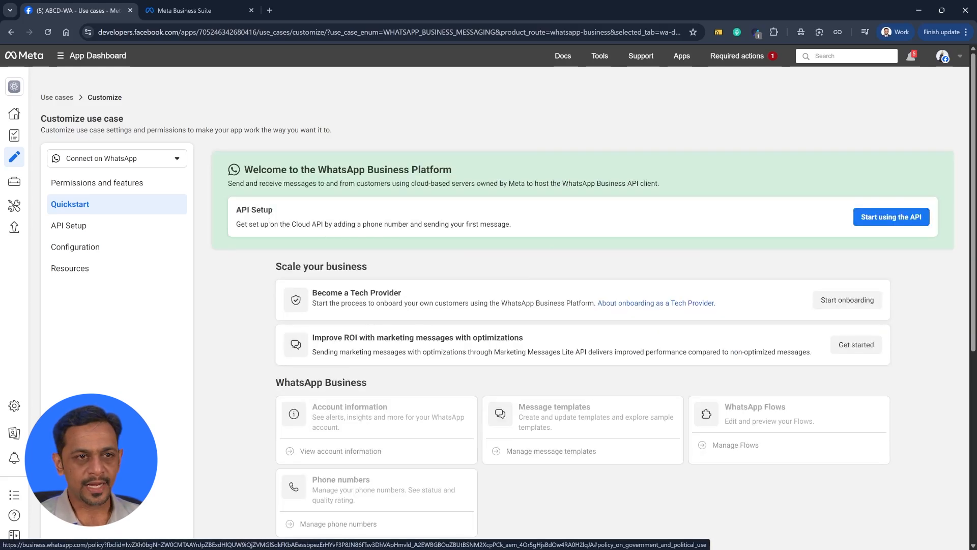
click(890, 216)
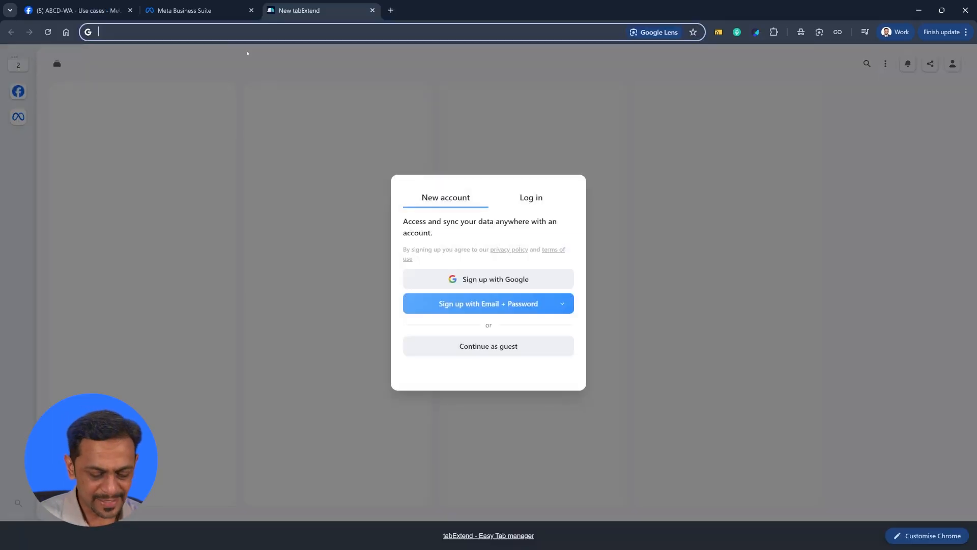
Create a docs.new document listing Client-ID, Client-Secret, Access-Token and Phone Number Id labels.
text(dosc)
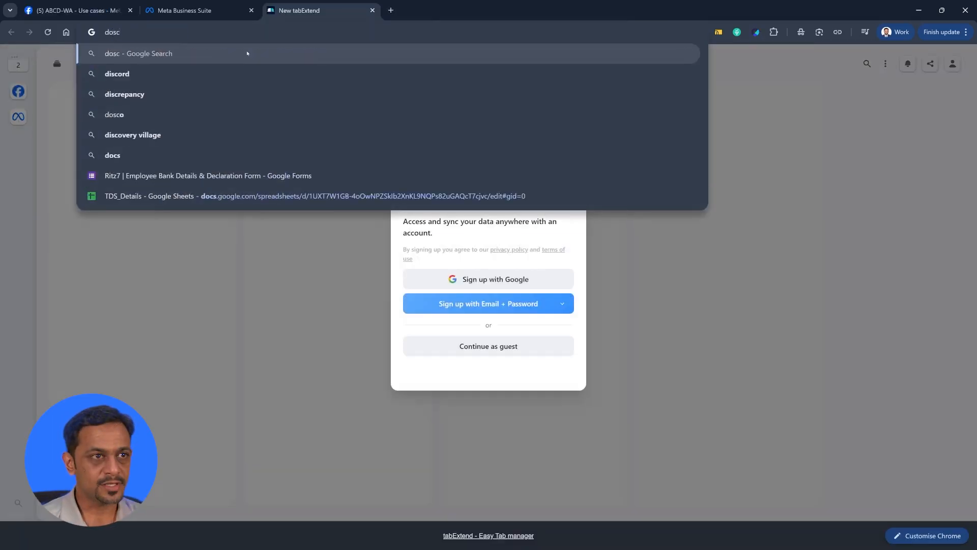
text(docs.new)
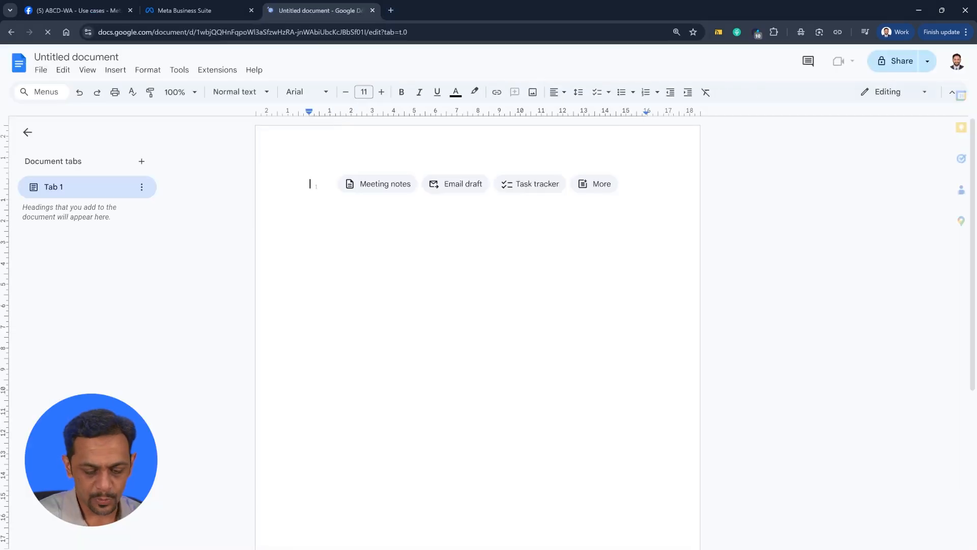
text(Client-ID:)
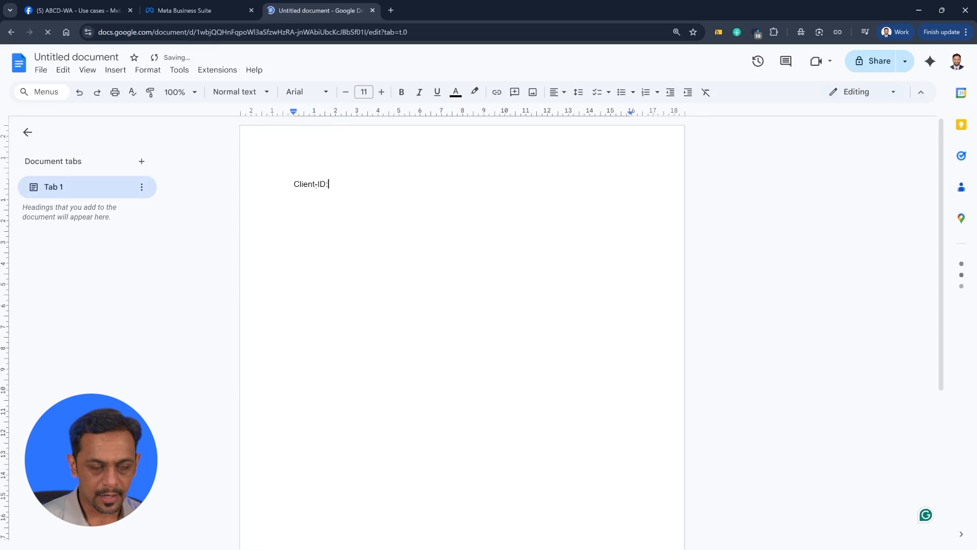
text(Client-Secret:)
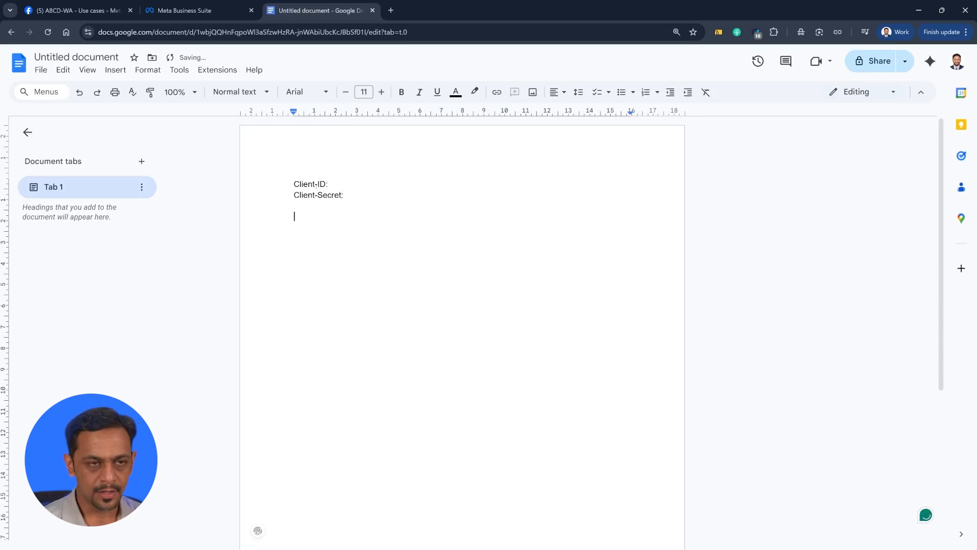
text(Access-Token:)
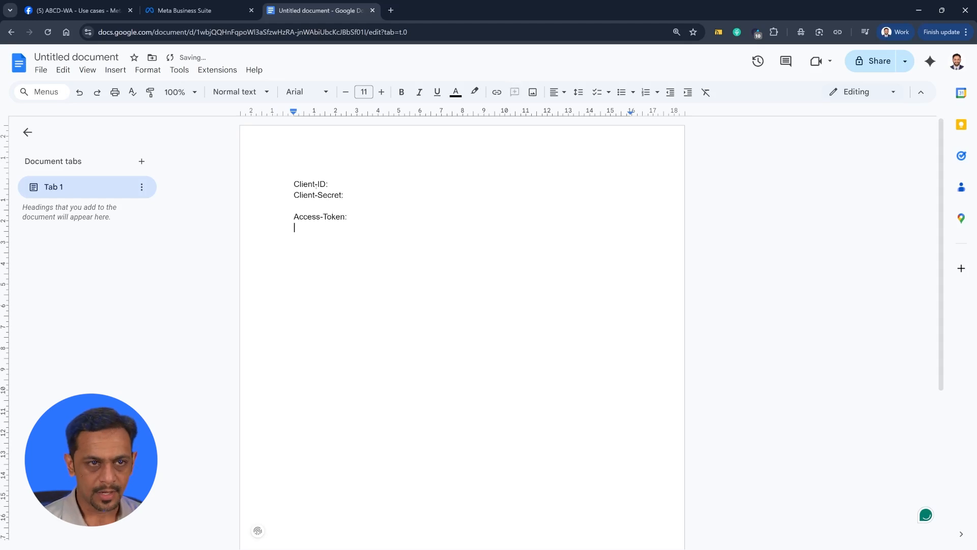
text(Phone Nu)
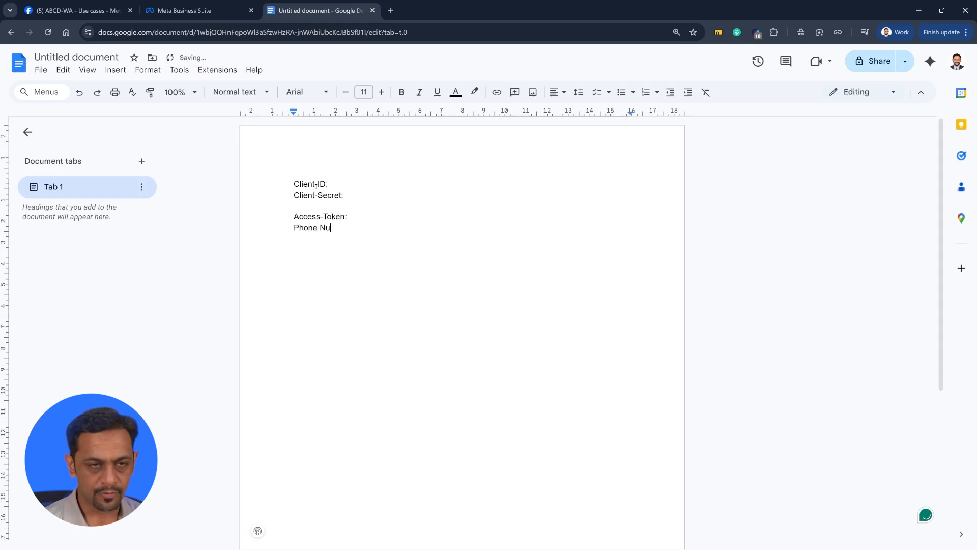
text(mber Id:)
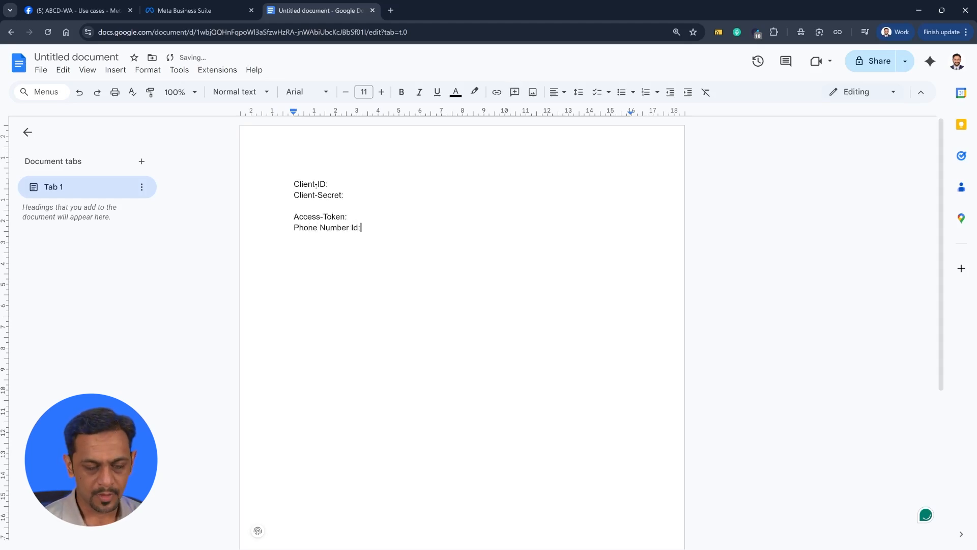
click(75, 10)
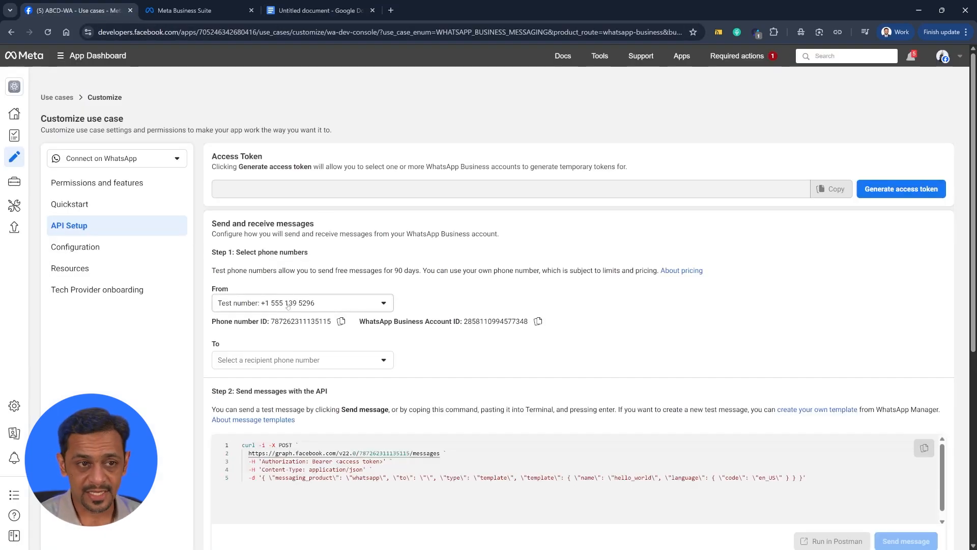
Start adding a recipient phone number using India's +91 country code.
click(301, 303)
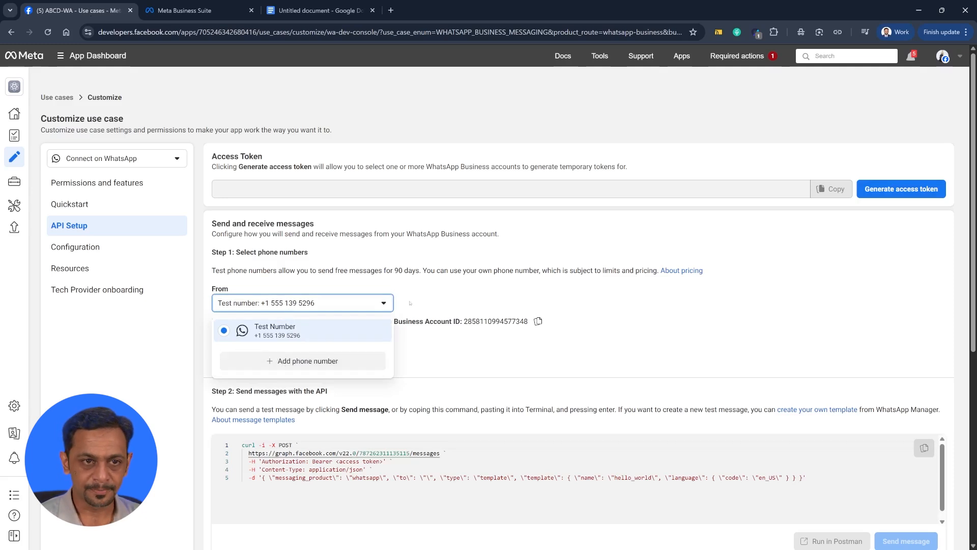
click(302, 330)
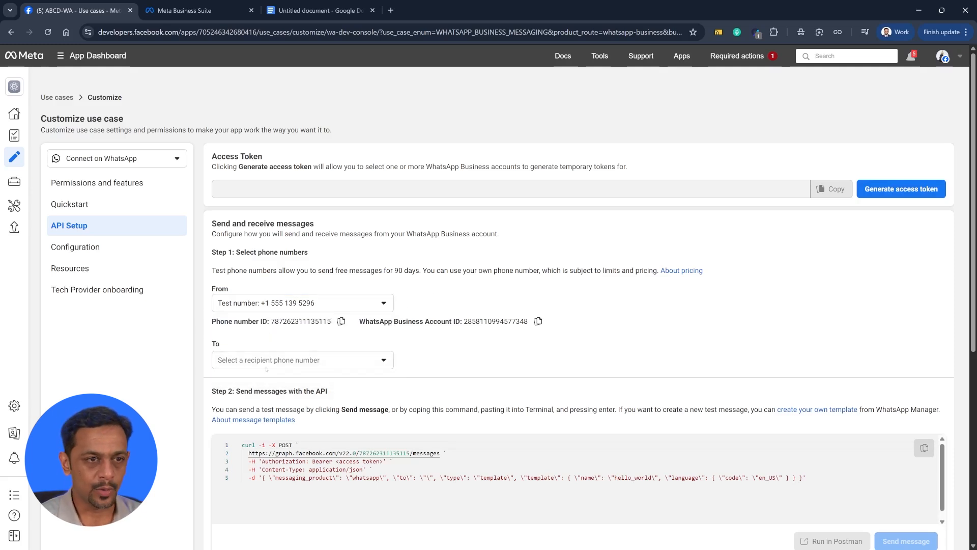
click(302, 360)
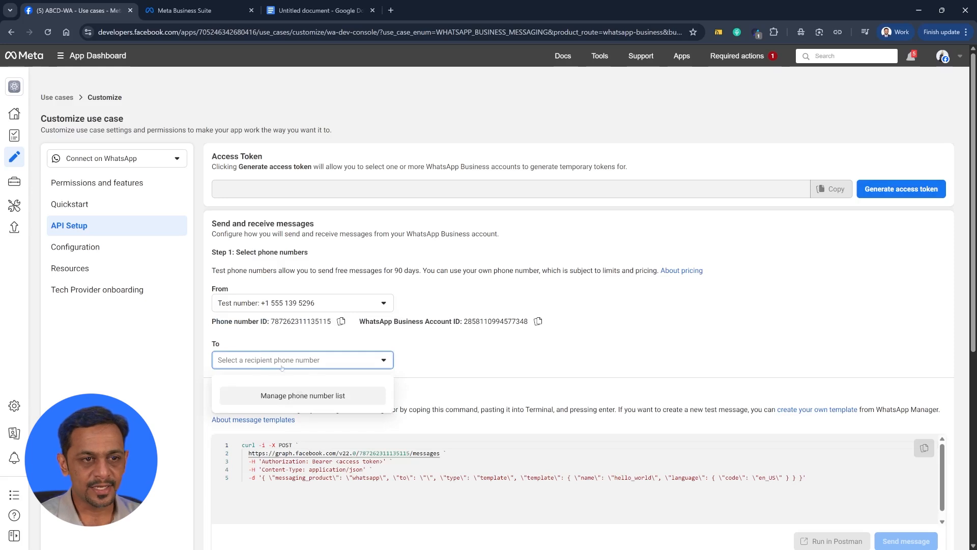
click(302, 395)
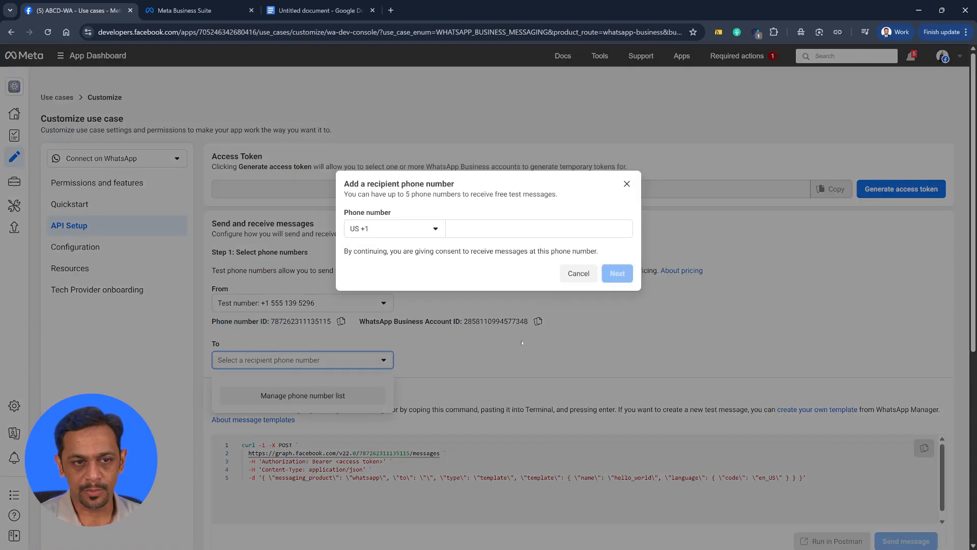
click(392, 228)
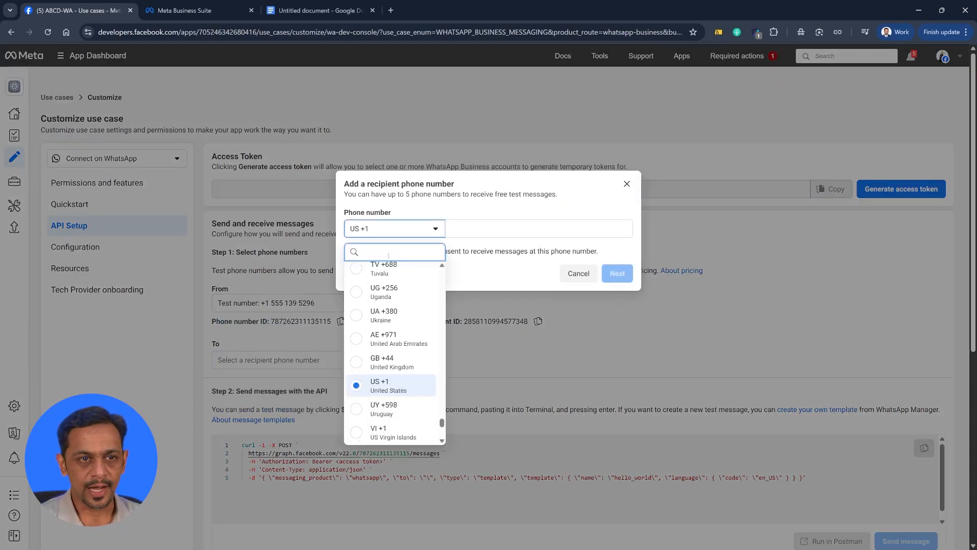
text(in)
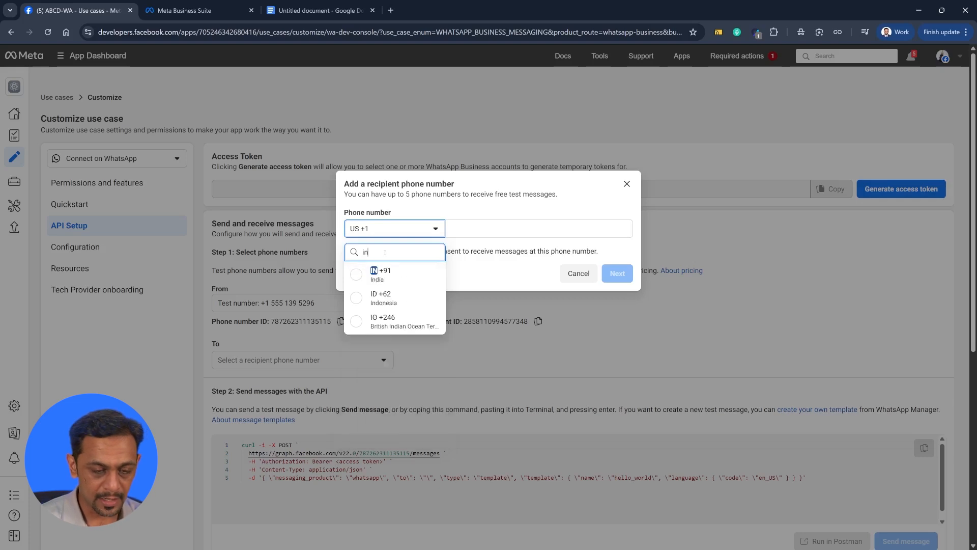
click(383, 275)
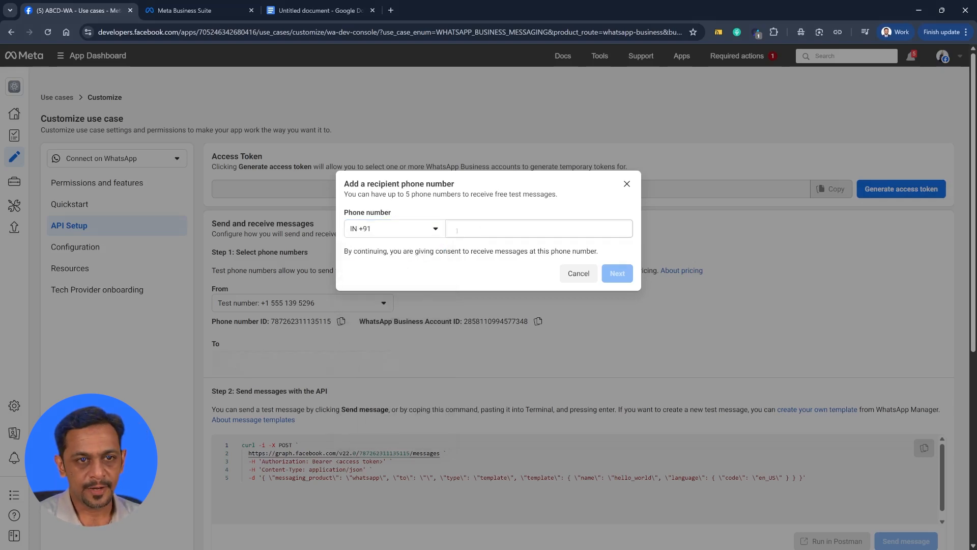
Enter the recipient number and verify it with the WhatsApp code.
click(539, 228)
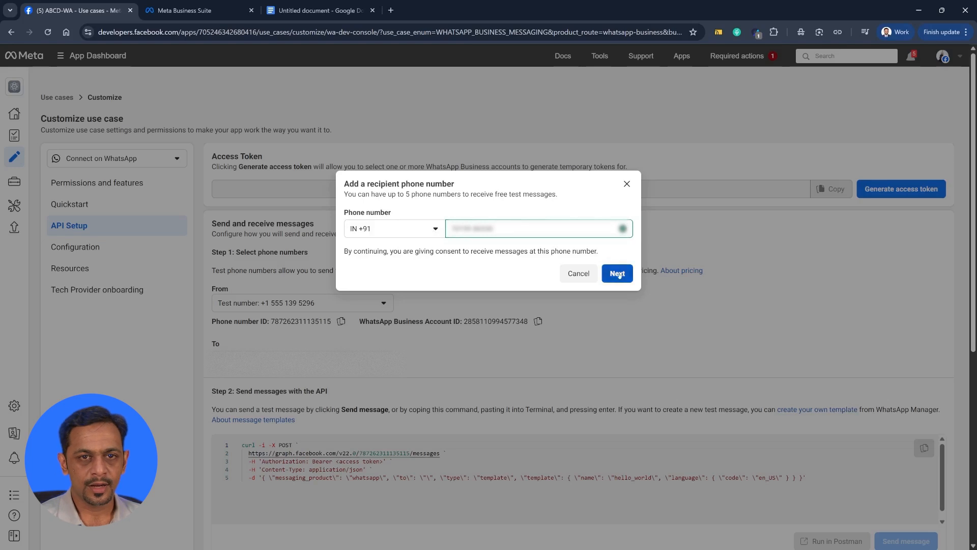
click(616, 273)
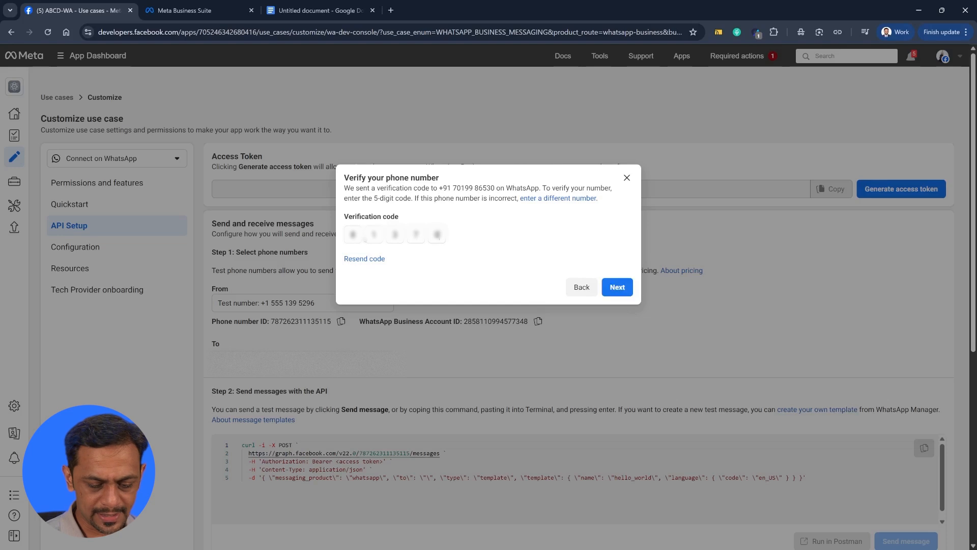
click(617, 287)
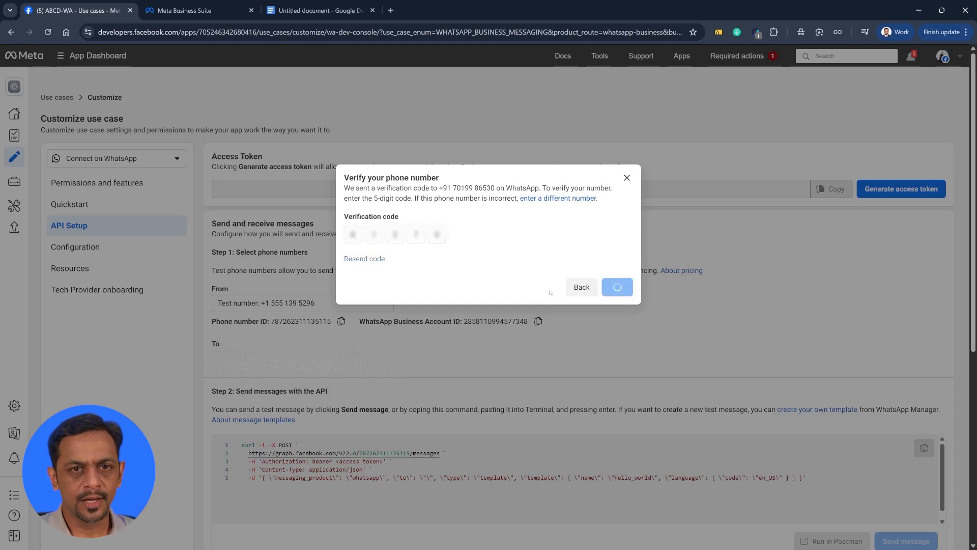
click(617, 287)
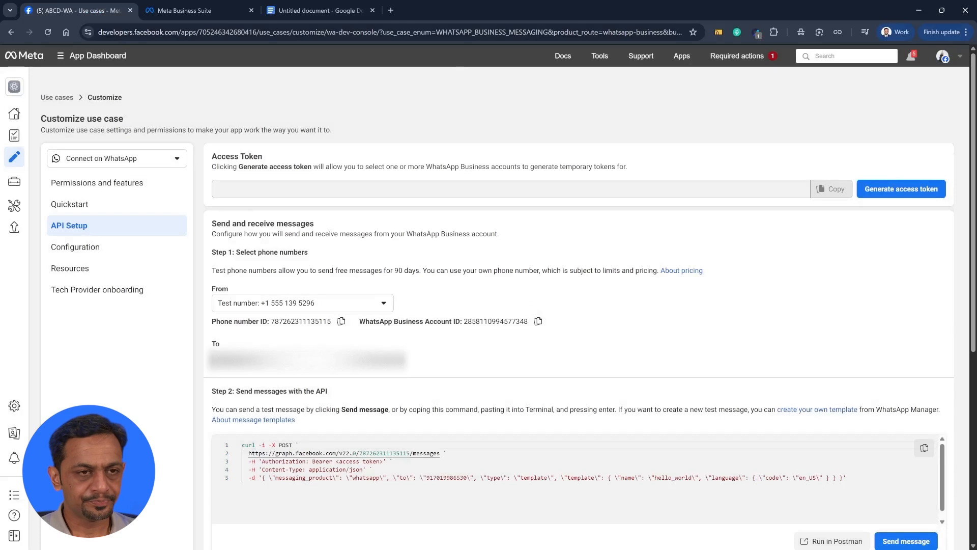
scroll(down, 3)
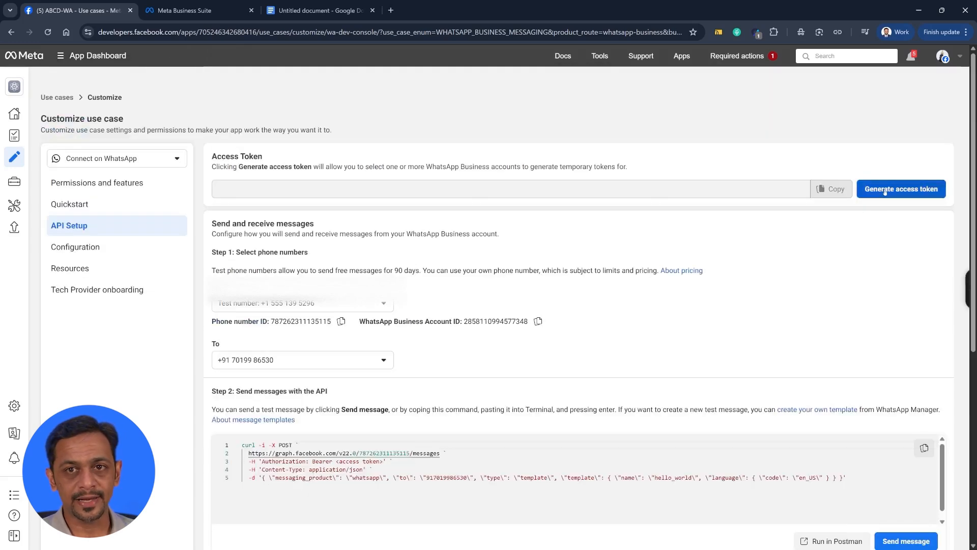
Generate a temporary access token by connecting ABCD-WA to the selected WhatsApp accounts.
click(902, 188)
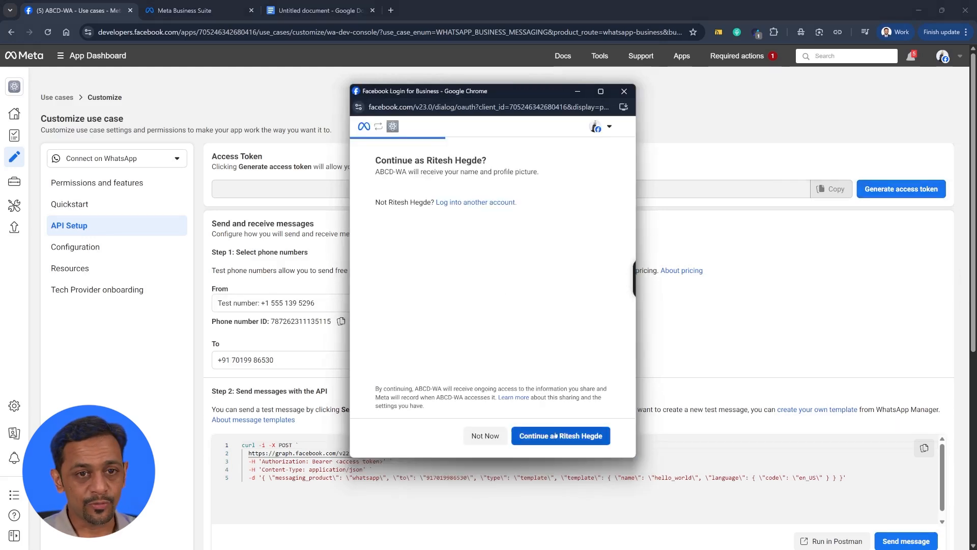
click(560, 436)
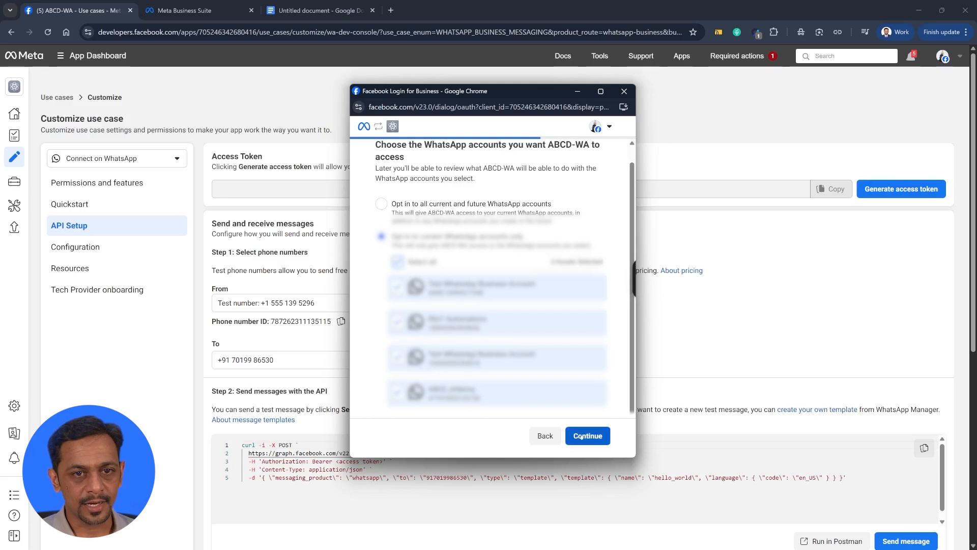
click(587, 435)
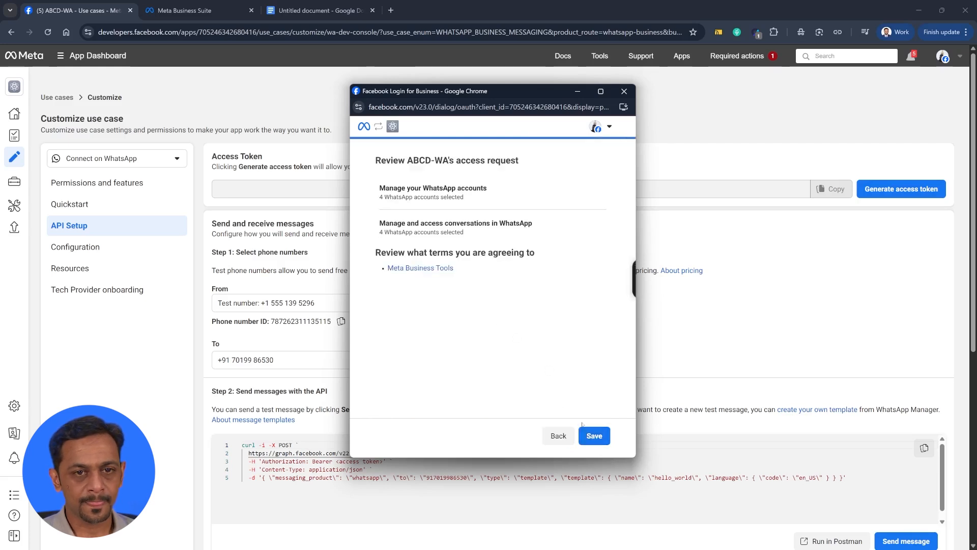
click(594, 435)
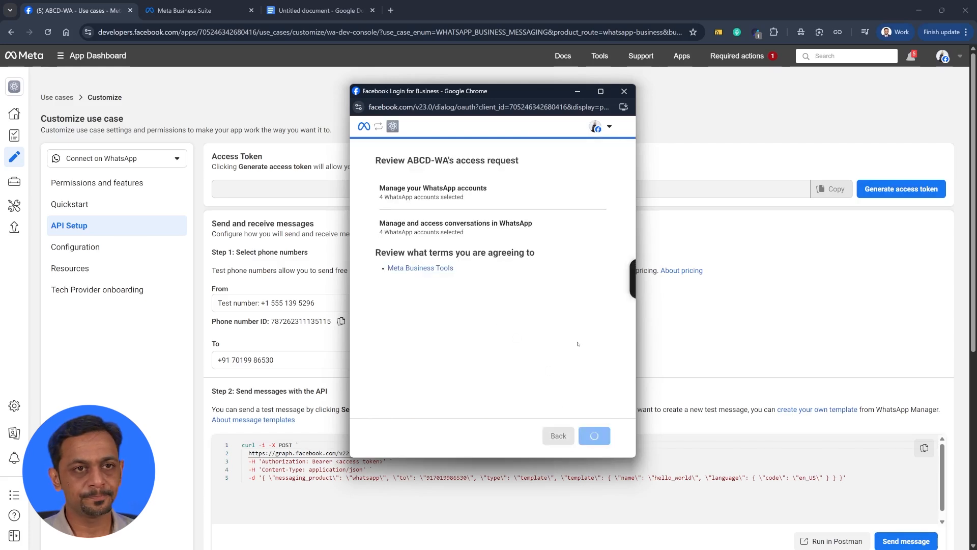
click(594, 436)
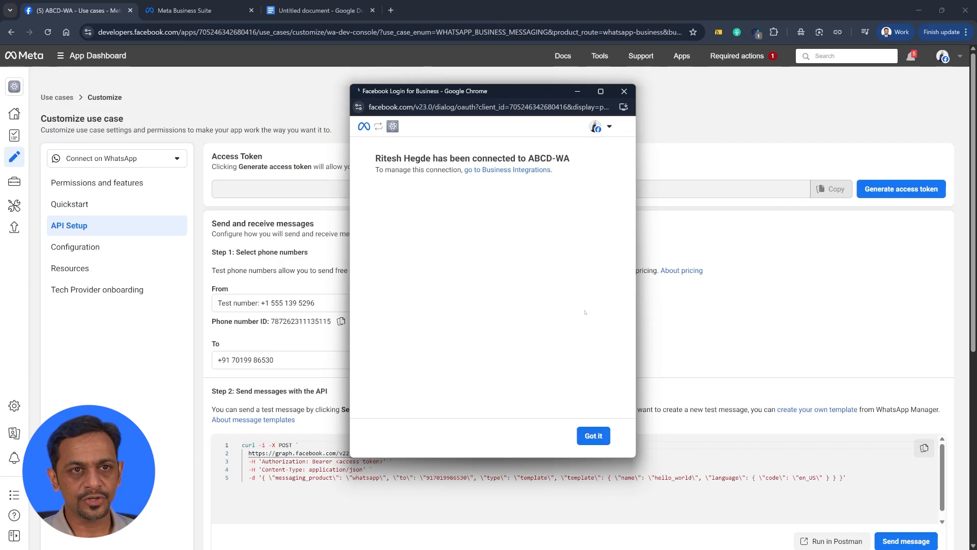
click(593, 435)
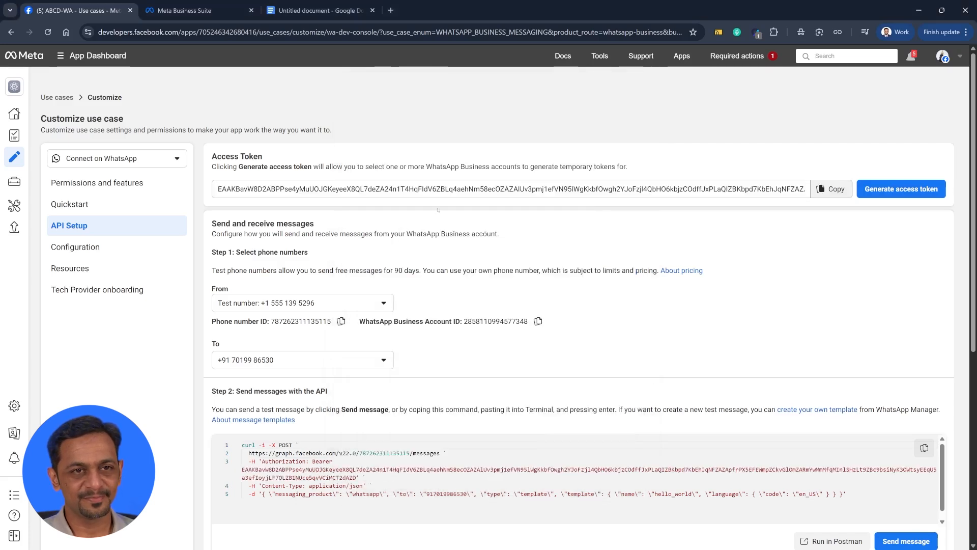
scroll(down, 3)
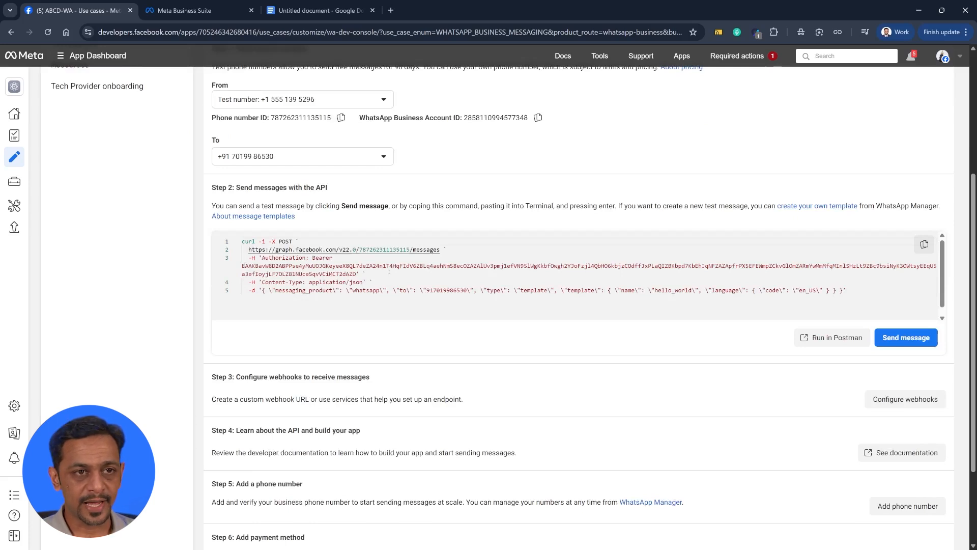
Send the hello_world template message from Step 2 to the verified +91 number.
click(905, 337)
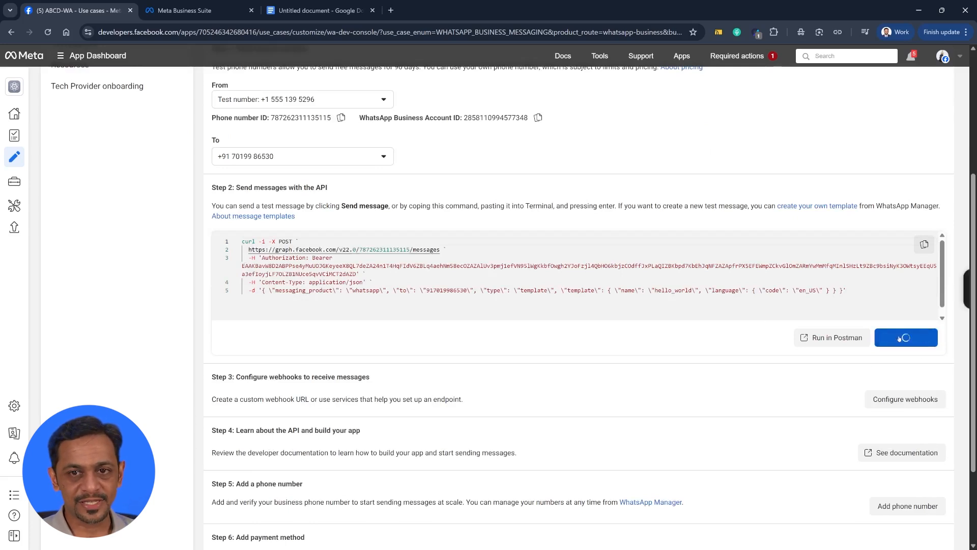
click(905, 337)
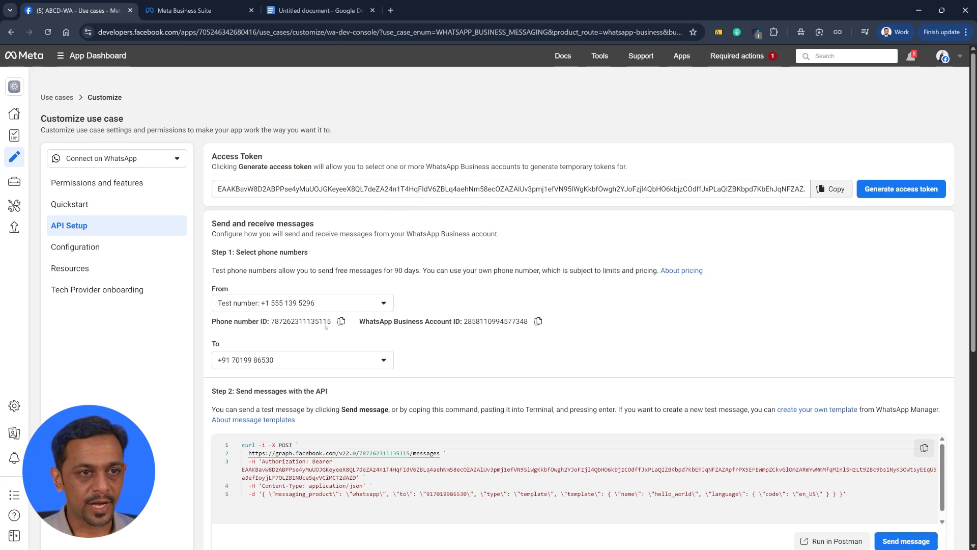
click(341, 322)
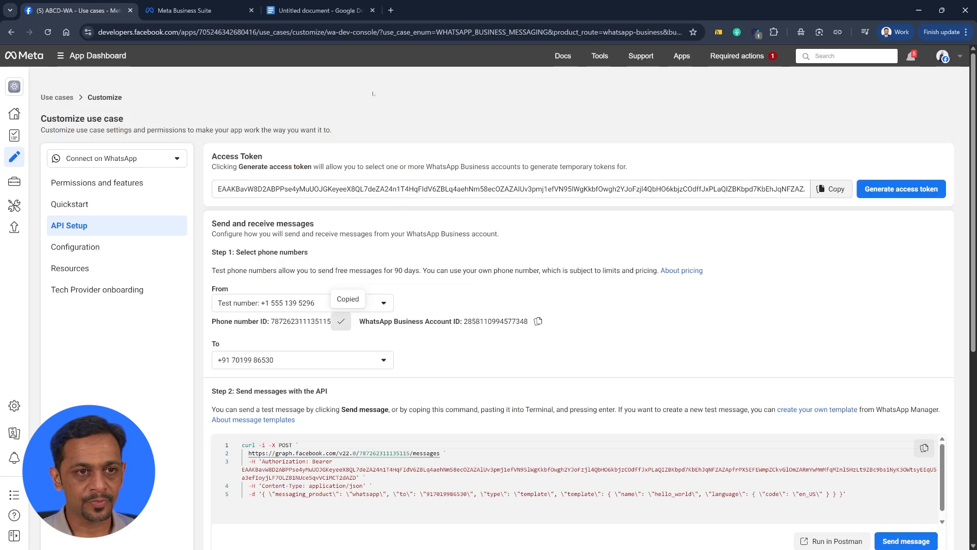
click(318, 10)
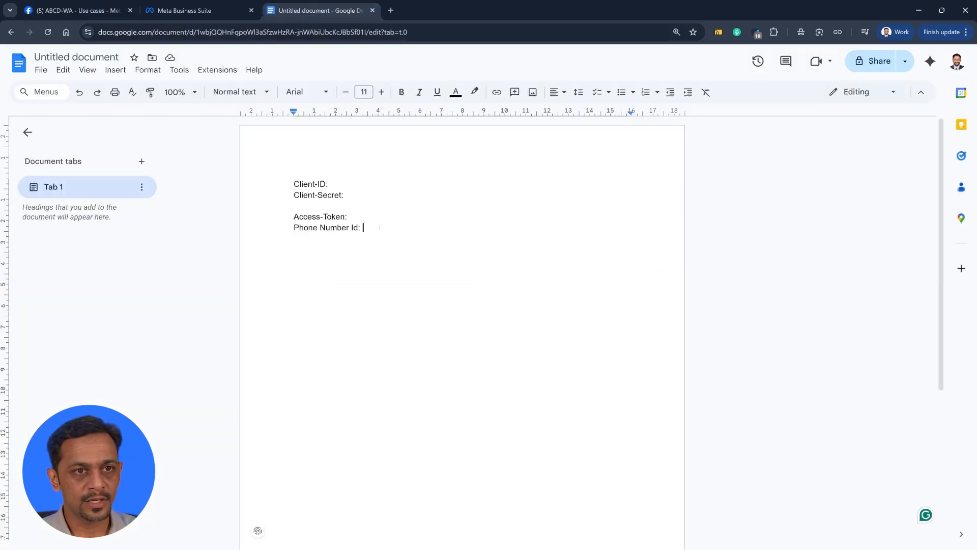
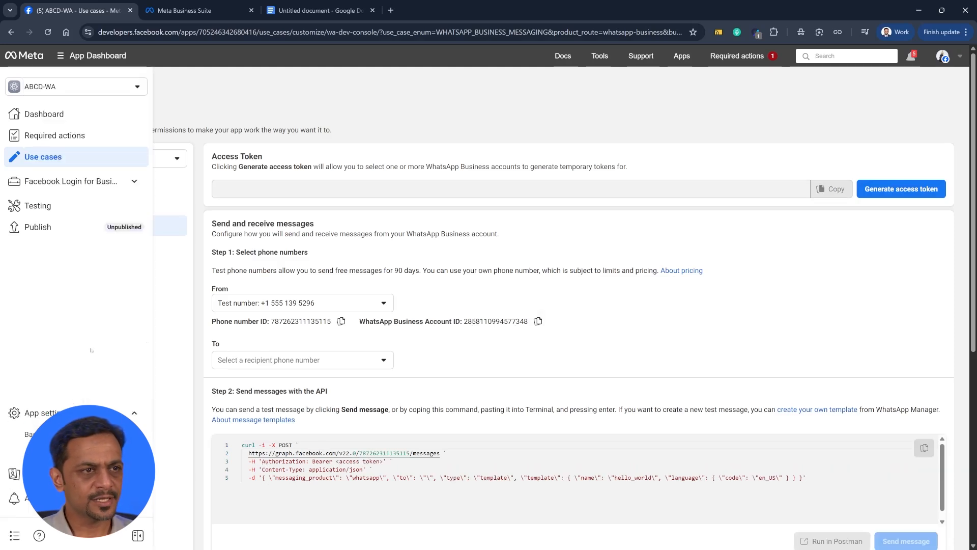
Open ABCD-WA's Basic settings, check the credentials doc, and reveal the App secret.
click(31, 433)
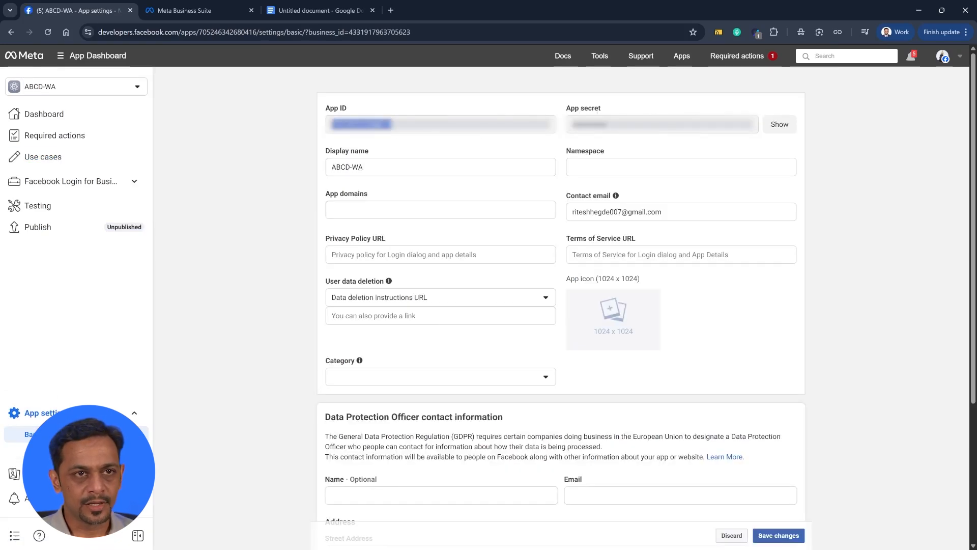
click(317, 11)
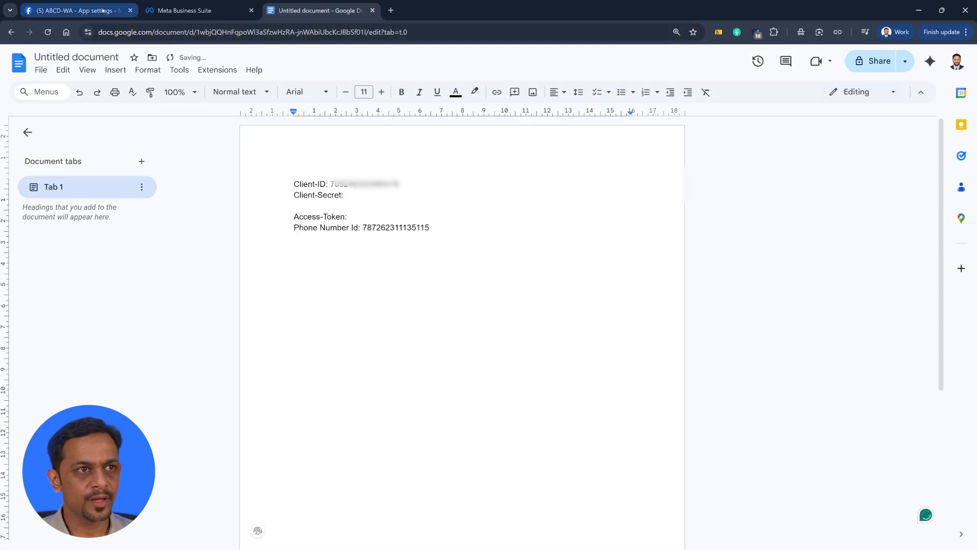
click(75, 10)
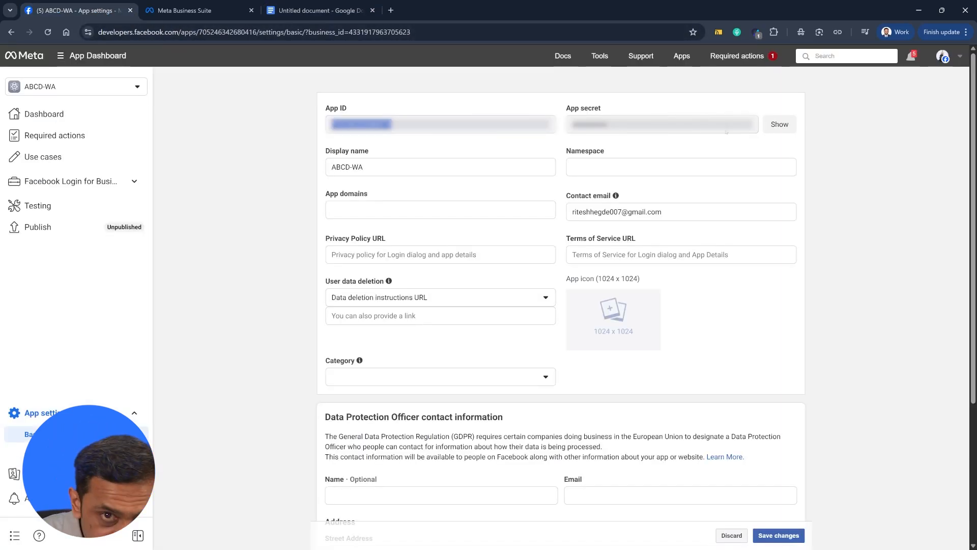
click(778, 123)
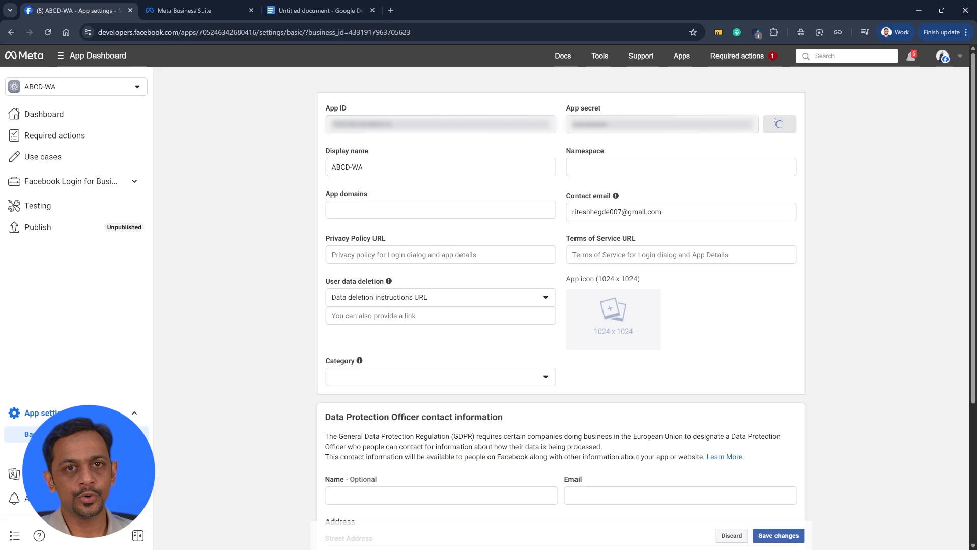
click(778, 123)
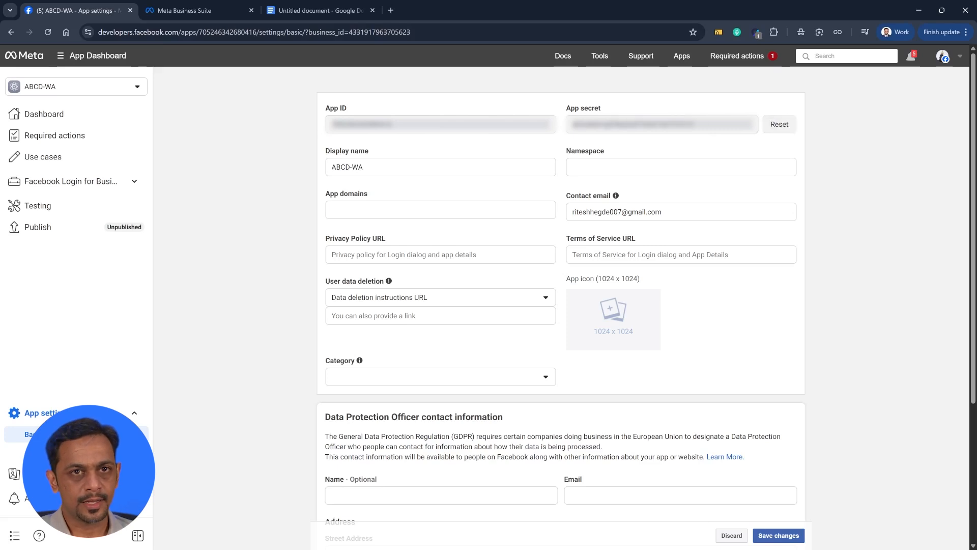
click(318, 10)
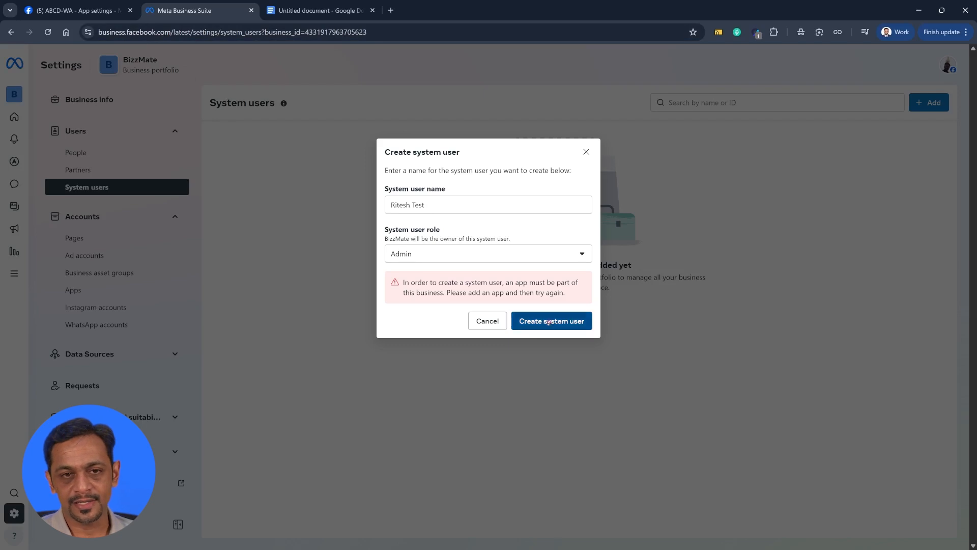
Create the Admin system user Ritesh Test and select ABCD-WA as an asset.
click(550, 320)
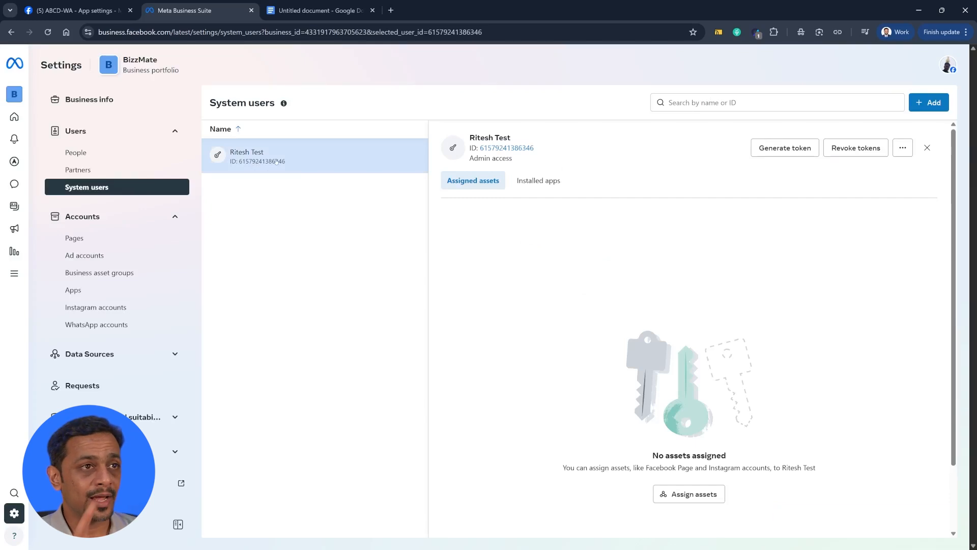
click(902, 147)
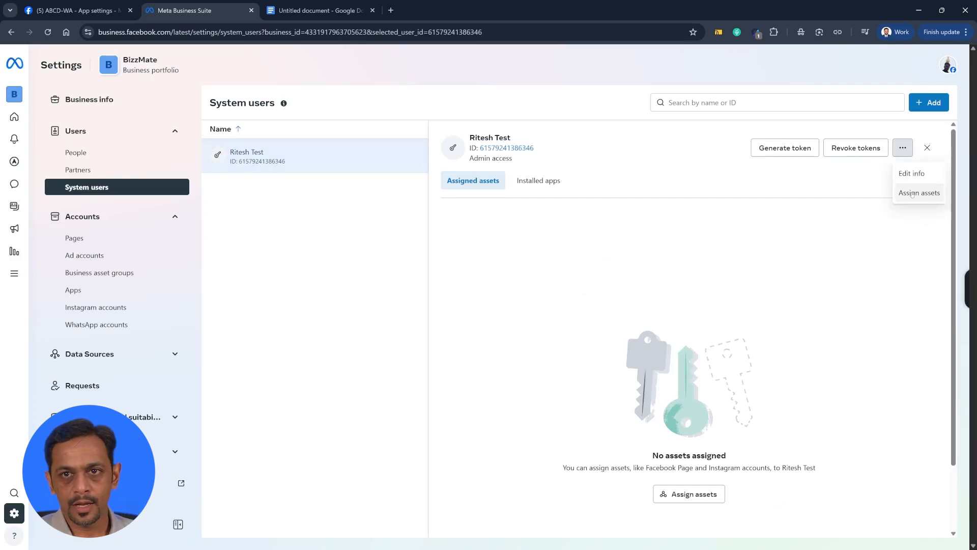
click(919, 192)
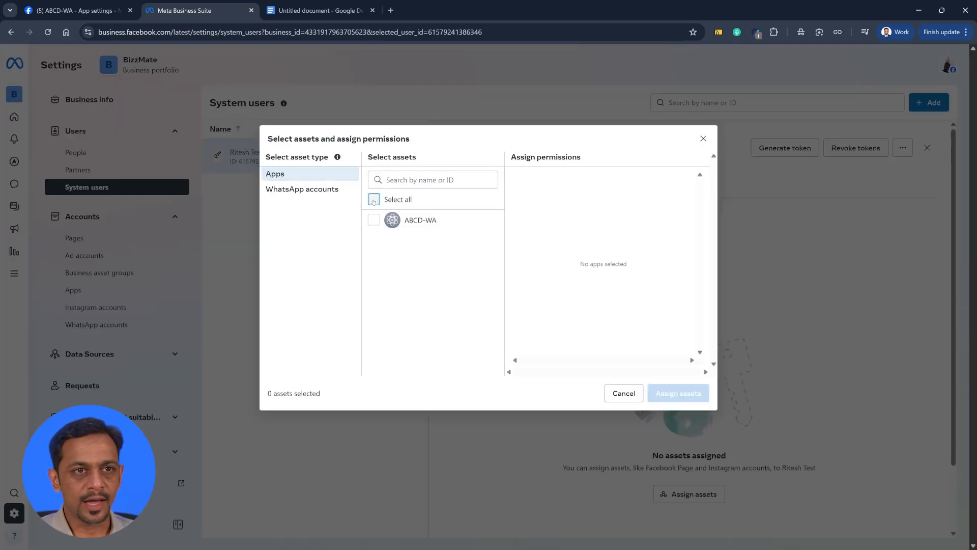
click(302, 189)
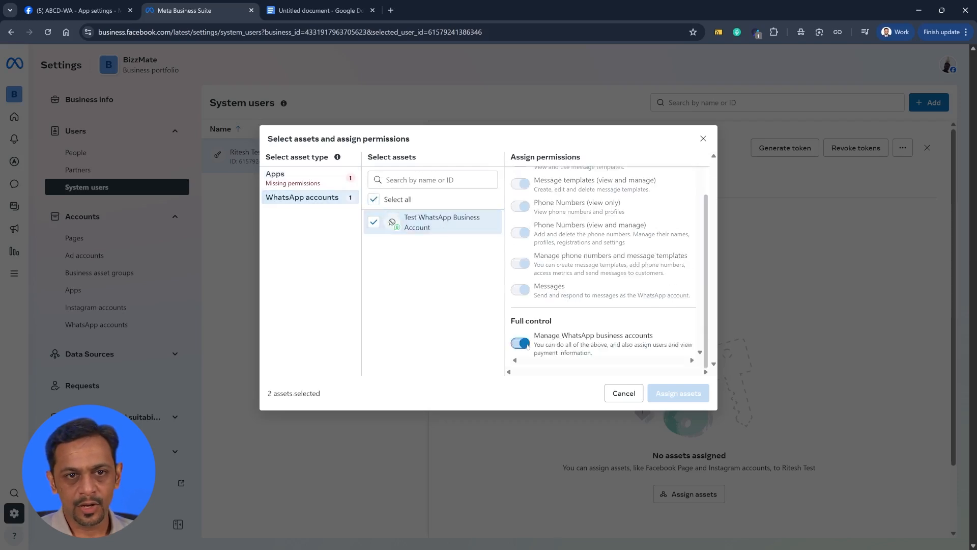
Grant full control over ABCD-WA and the Test WhatsApp Business Account.
click(275, 174)
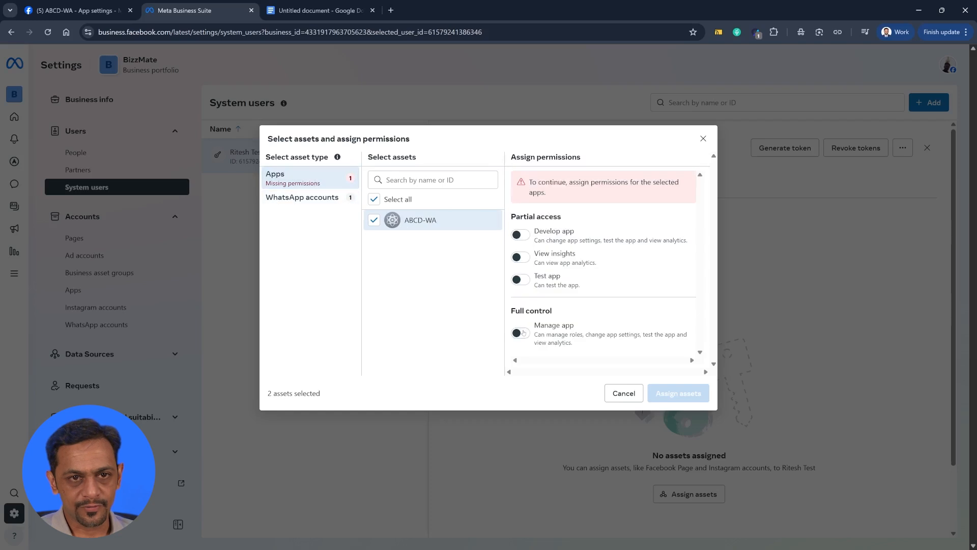
click(302, 197)
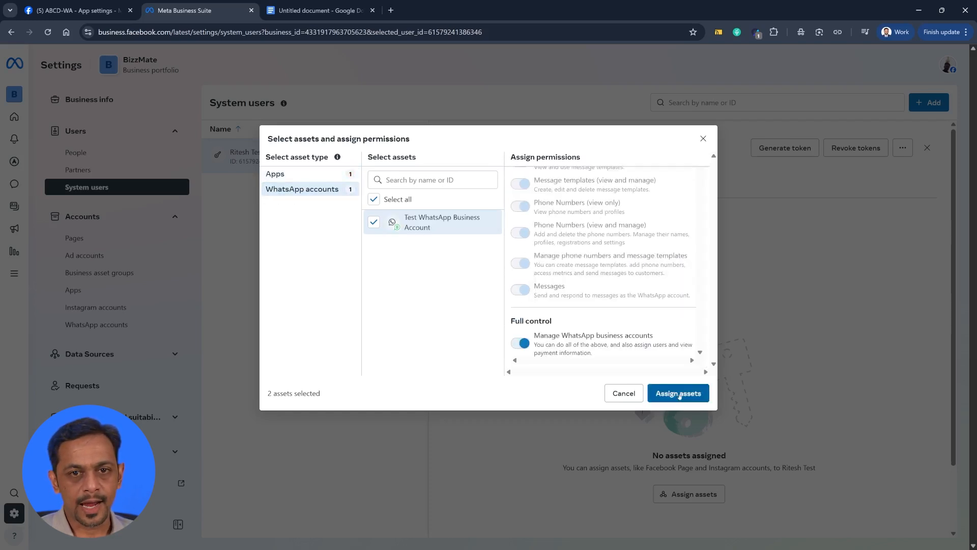
click(678, 392)
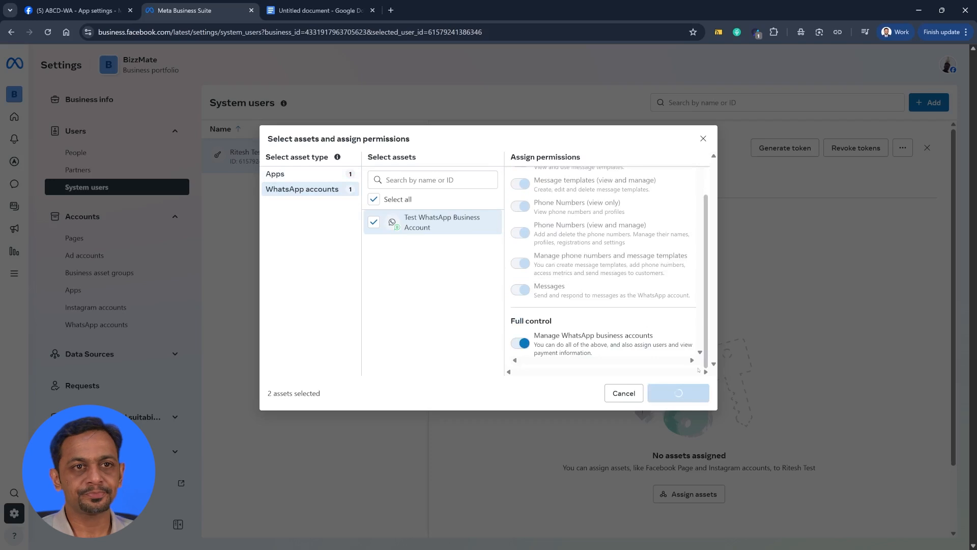
click(678, 392)
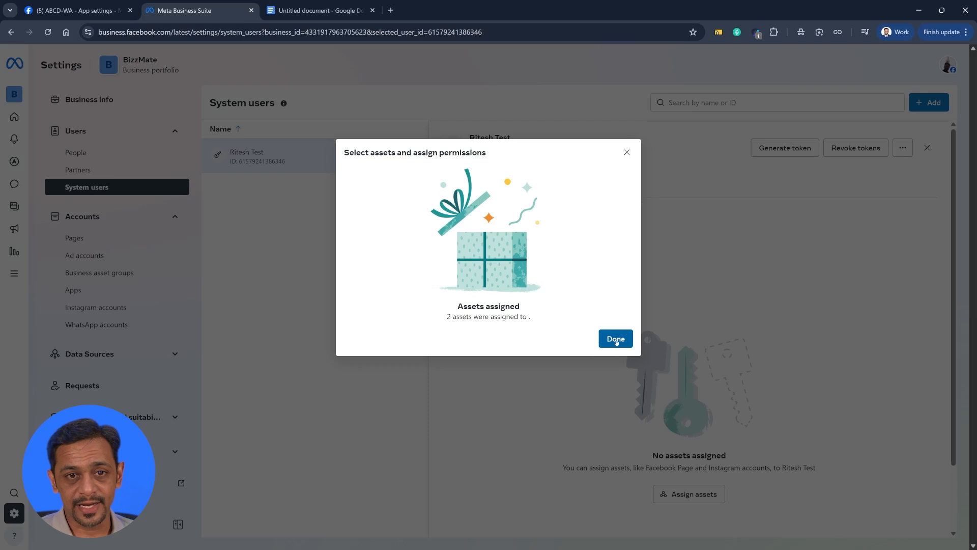
click(615, 338)
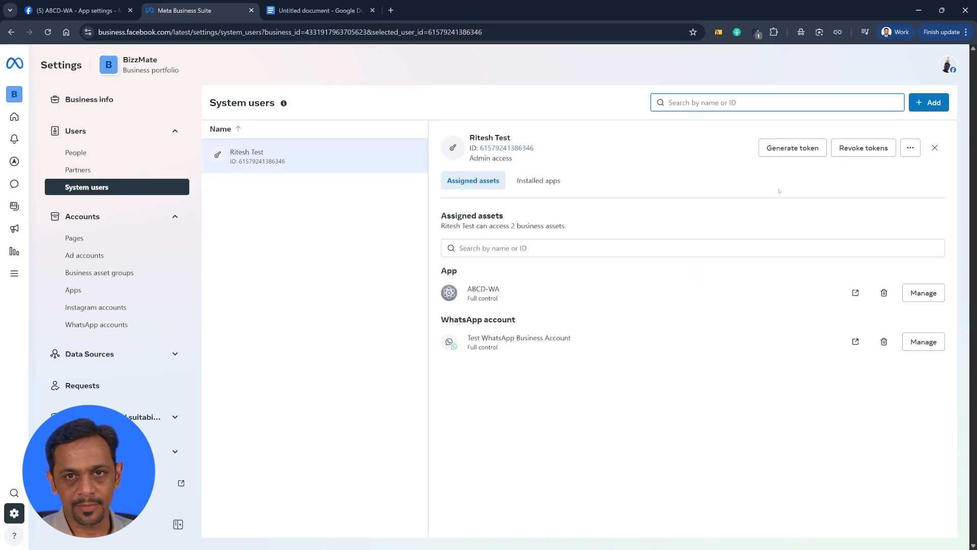
click(792, 147)
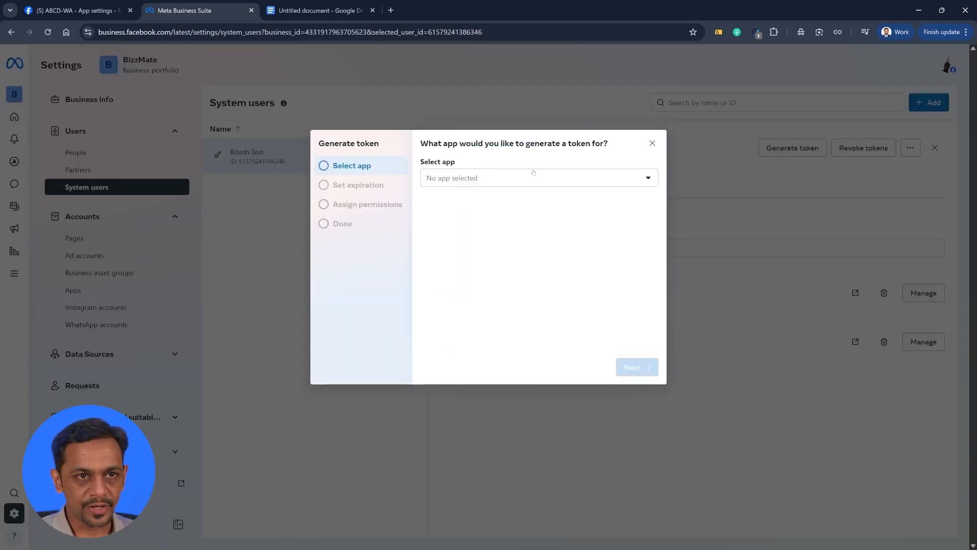
Choose ABCD-WA for the system user token and set expiration to Never.
click(537, 178)
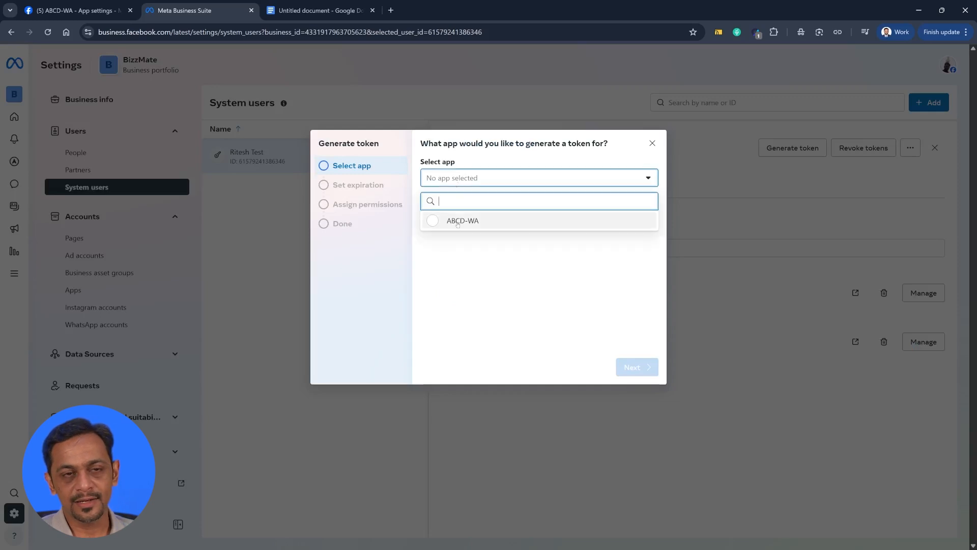
click(462, 220)
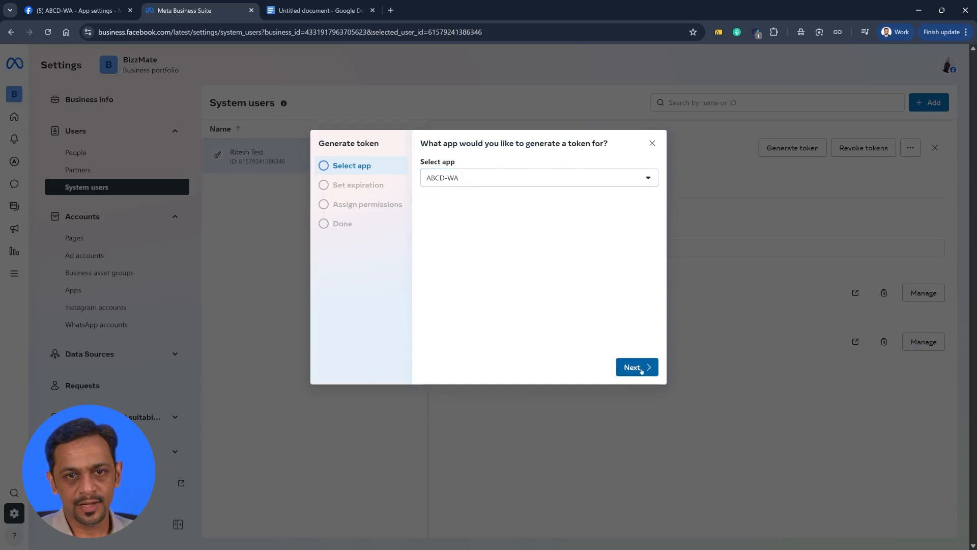
click(636, 367)
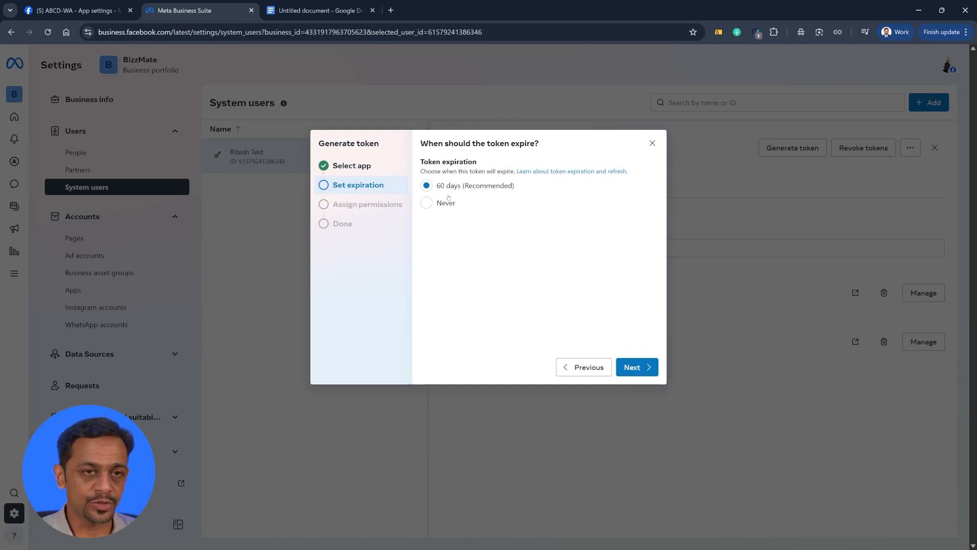
click(427, 202)
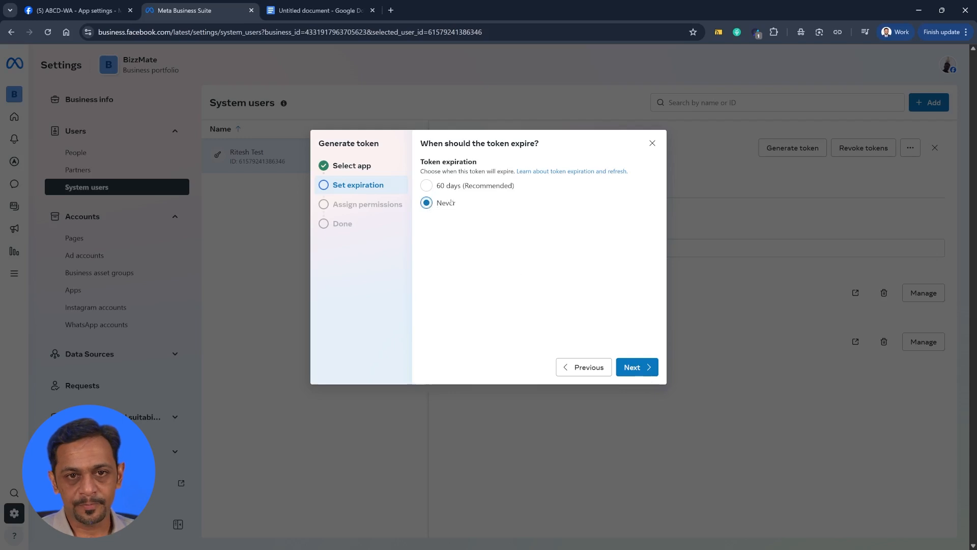
click(636, 367)
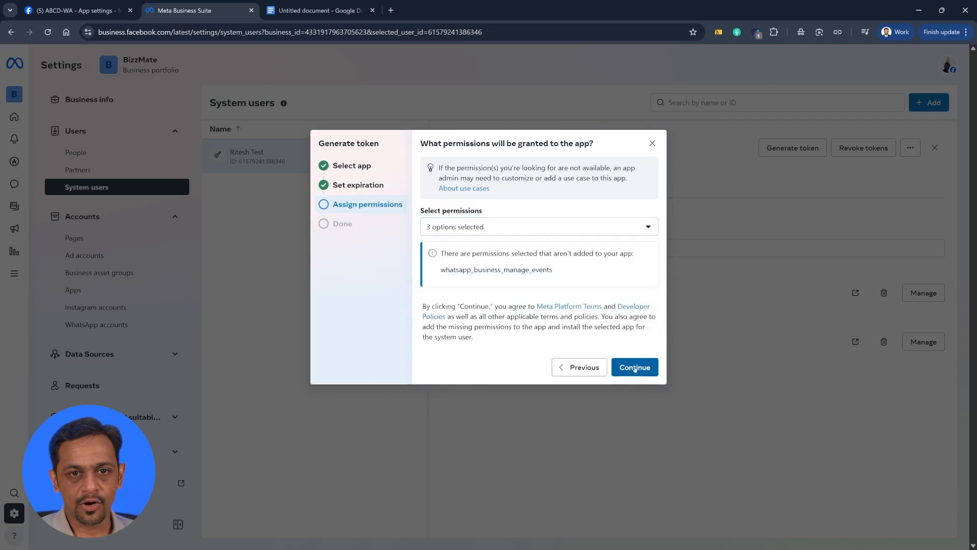
Accept the selected permissions, create the token, and copy it.
click(538, 226)
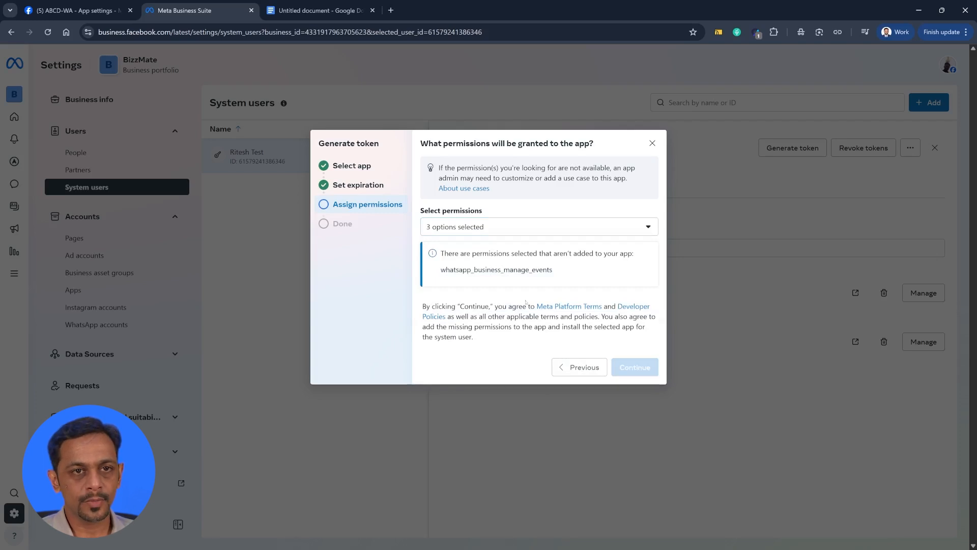
click(633, 366)
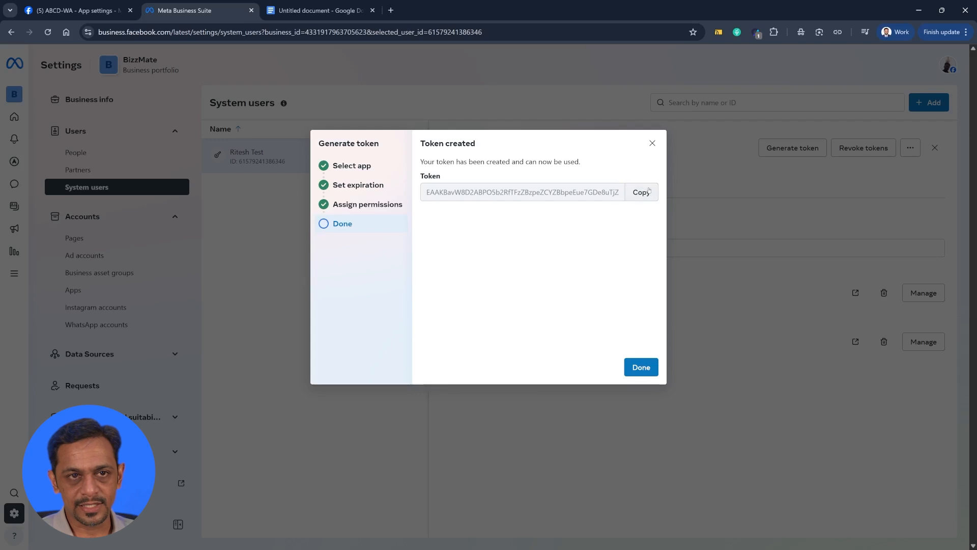
click(640, 367)
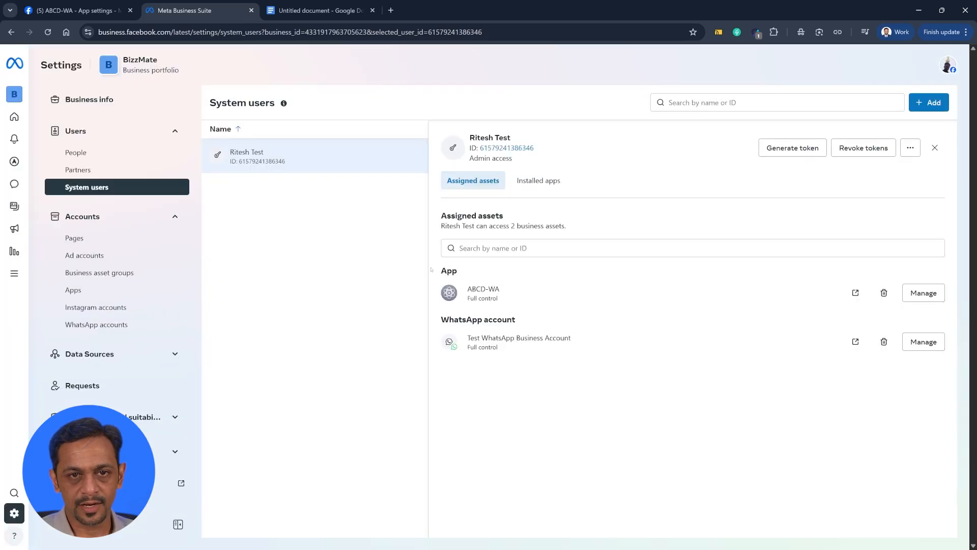
click(318, 11)
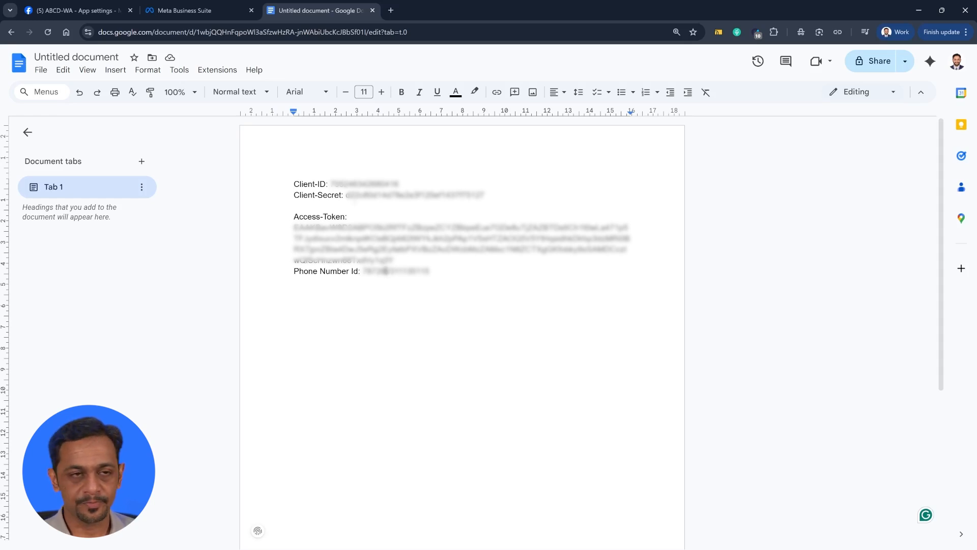
Switch back to ABCD-WA's basic settings page in Meta for Developers.
click(75, 11)
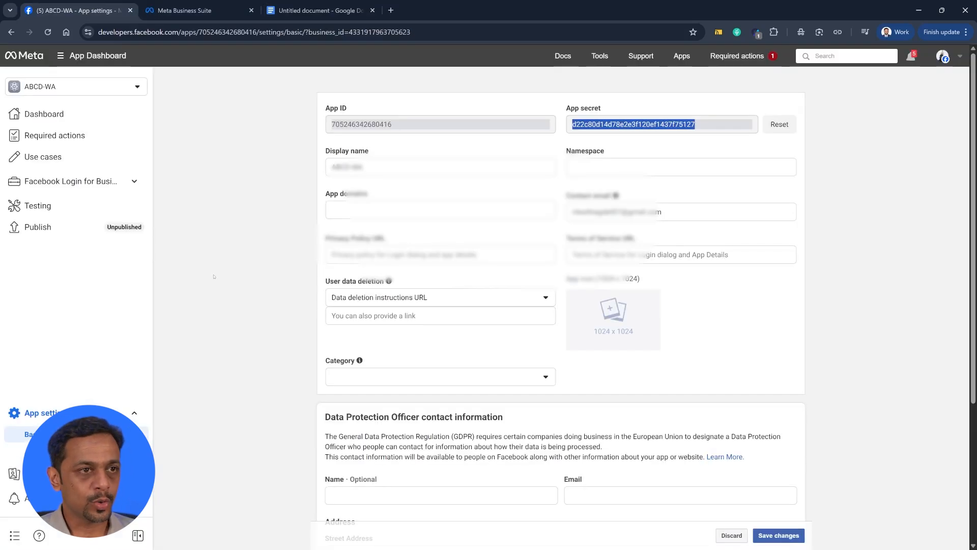
Go to the WhatsApp use case's API Setup page for ABCD-WA.
click(43, 156)
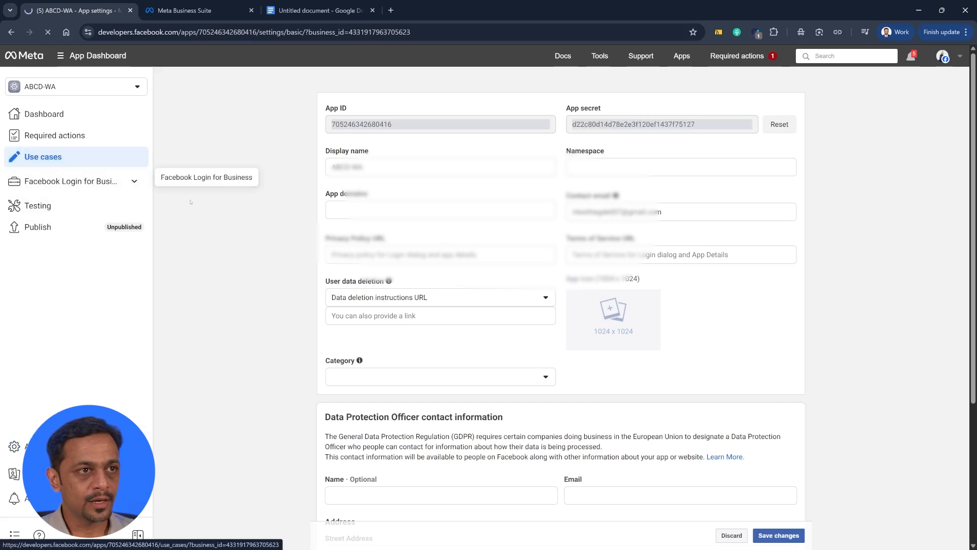
click(43, 156)
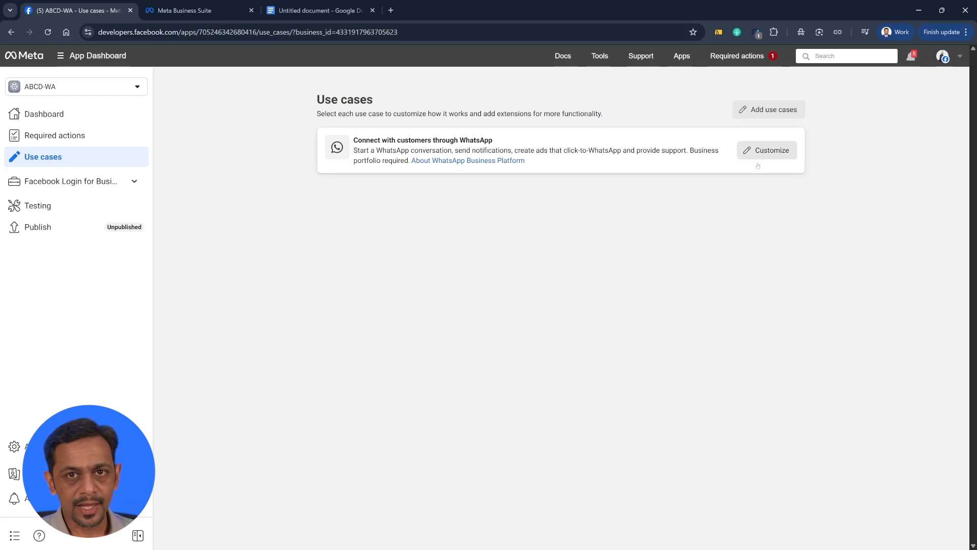
click(767, 150)
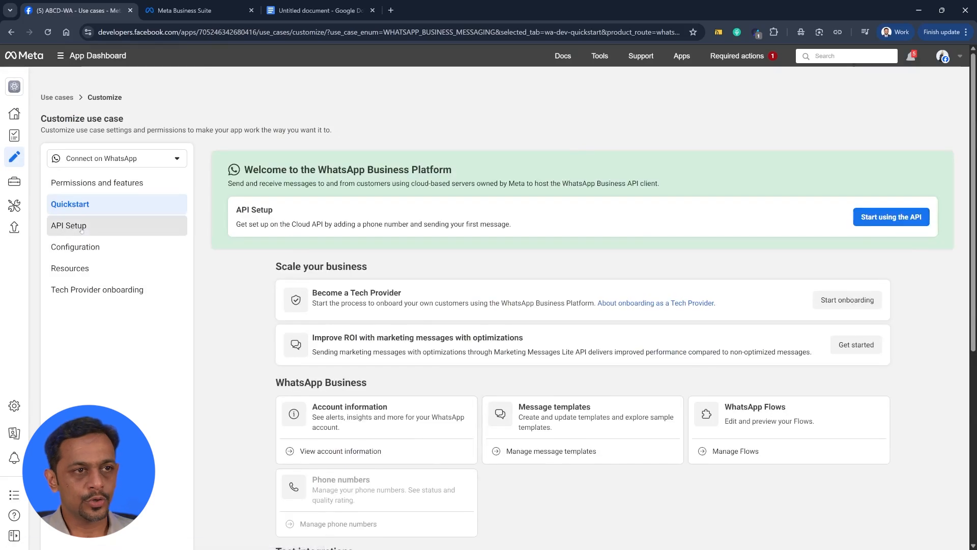
click(69, 225)
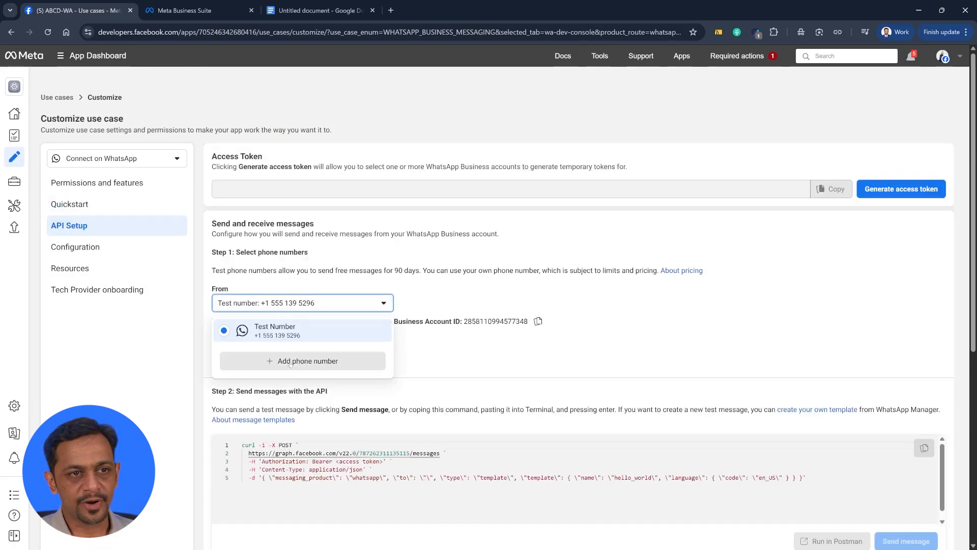
Start adding a new phone number and view the business info and country fields.
click(306, 360)
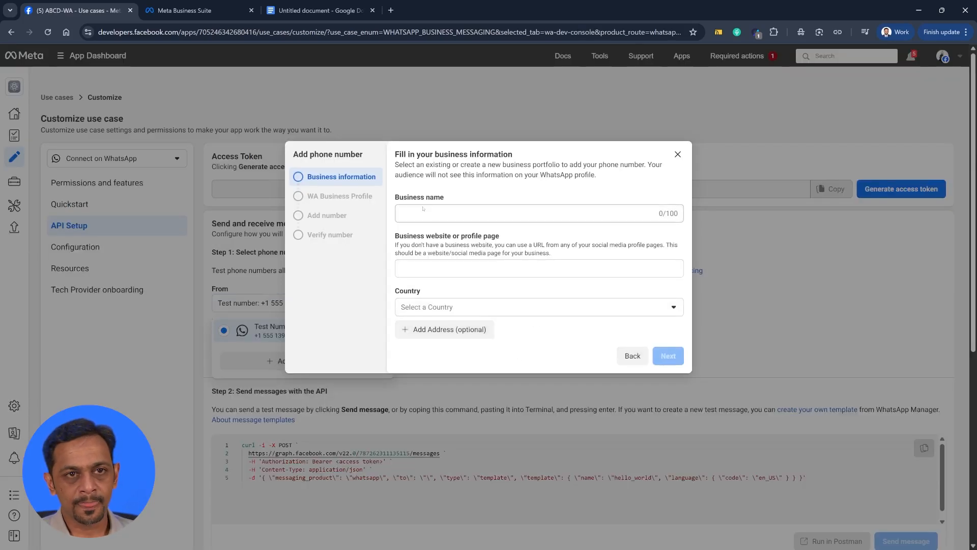
click(538, 214)
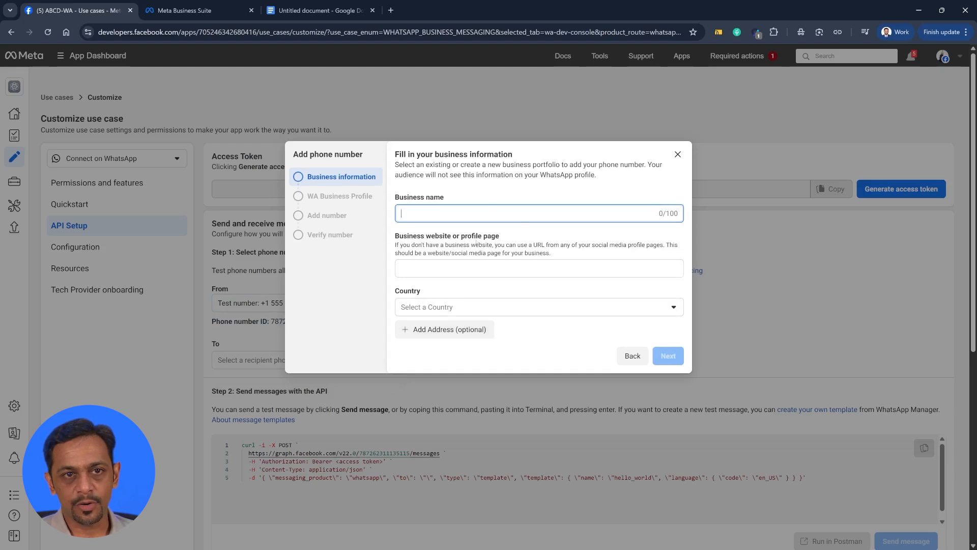
click(536, 306)
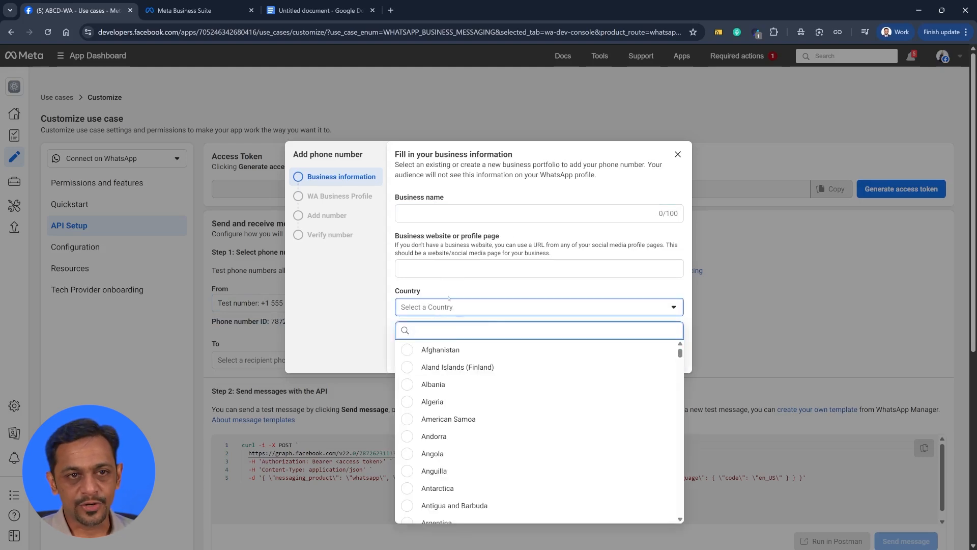
click(538, 307)
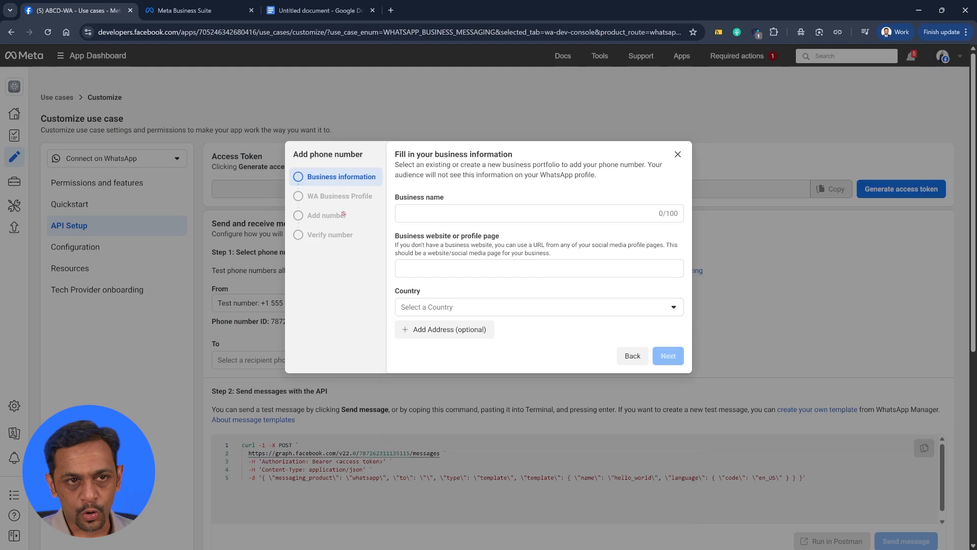